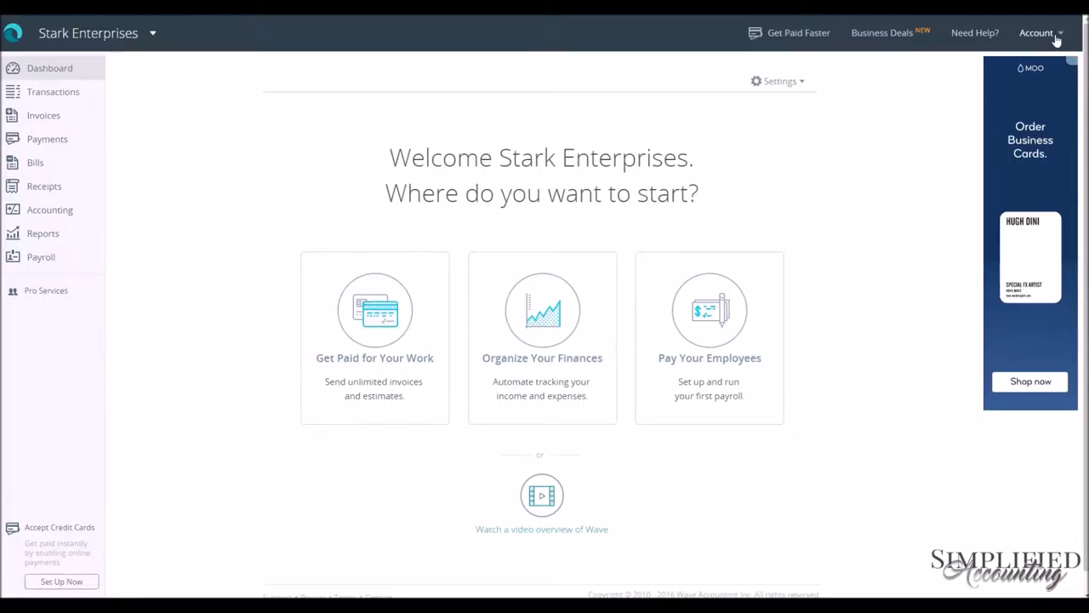
- Reach the Edit Your User Profile page from the Account menu
click(1036, 32)
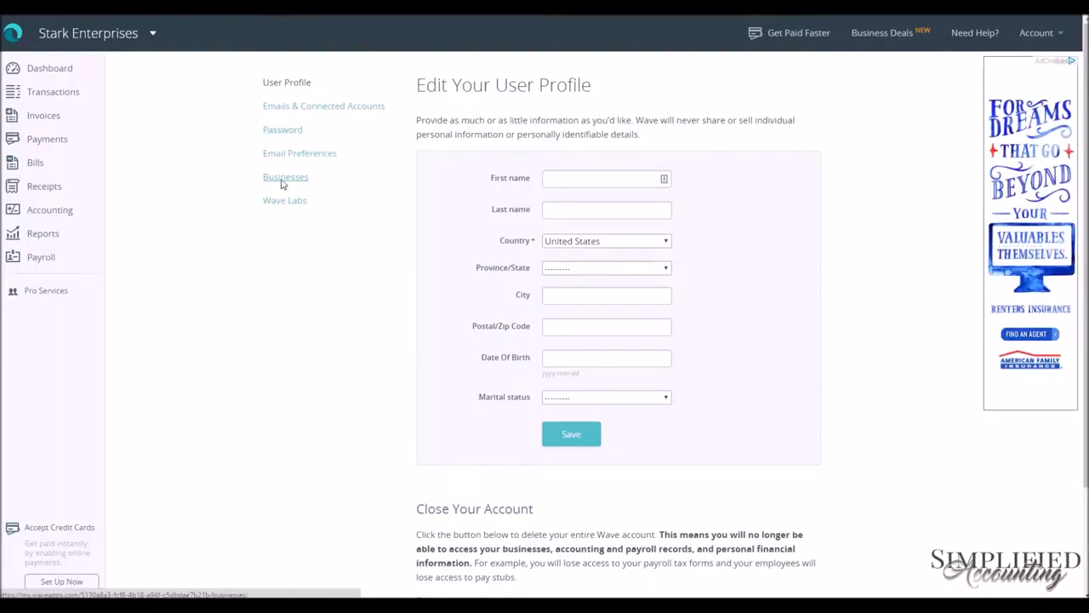
- Save Stark Enterprises' business details with the New York address, phone and website
click(286, 176)
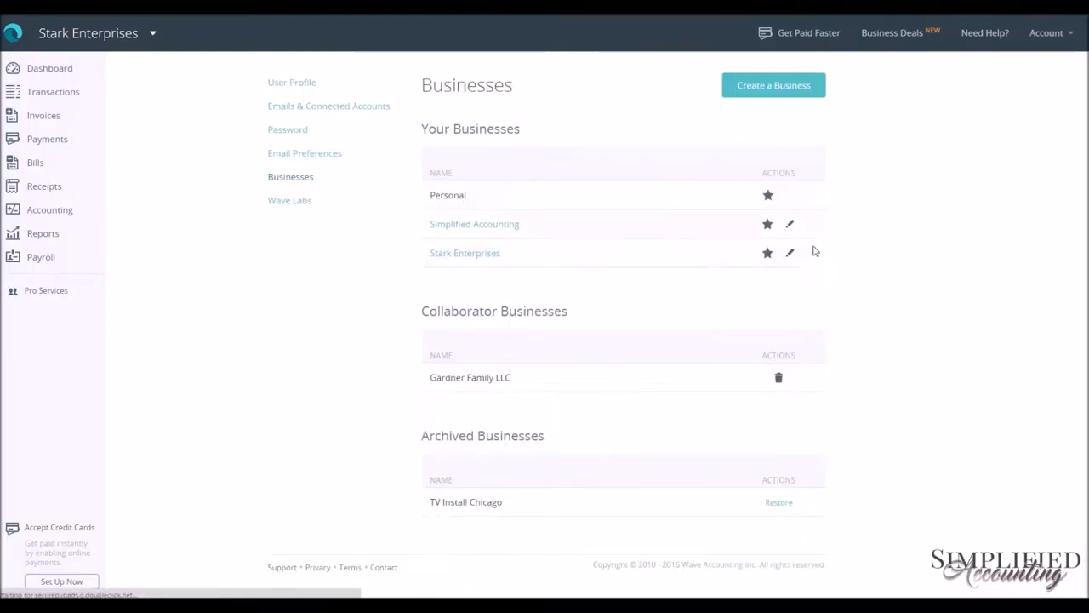
mouse_move(791, 252)
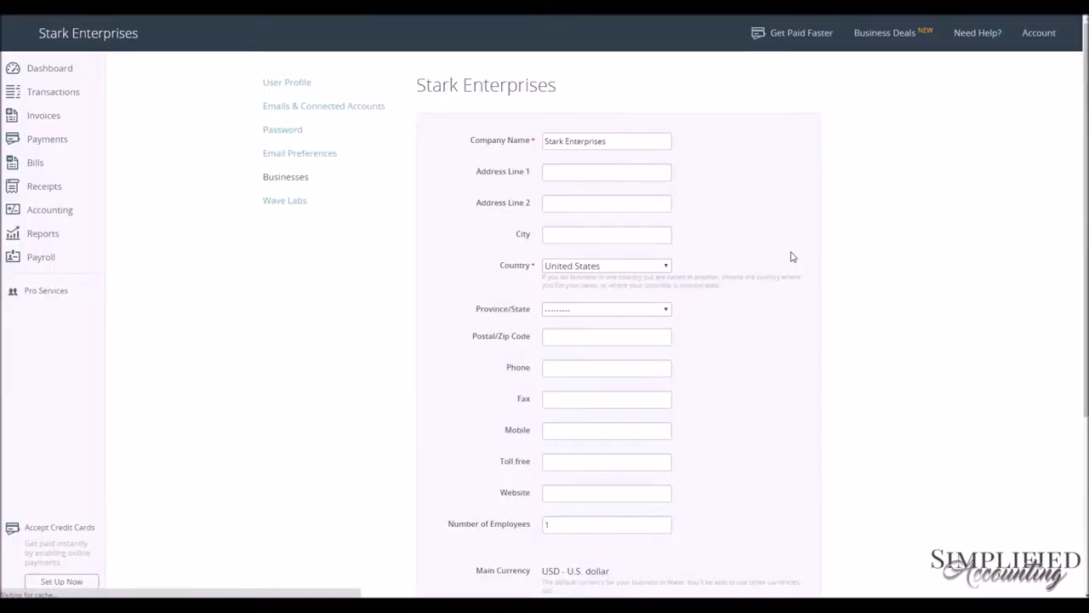
mouse_move(774, 245)
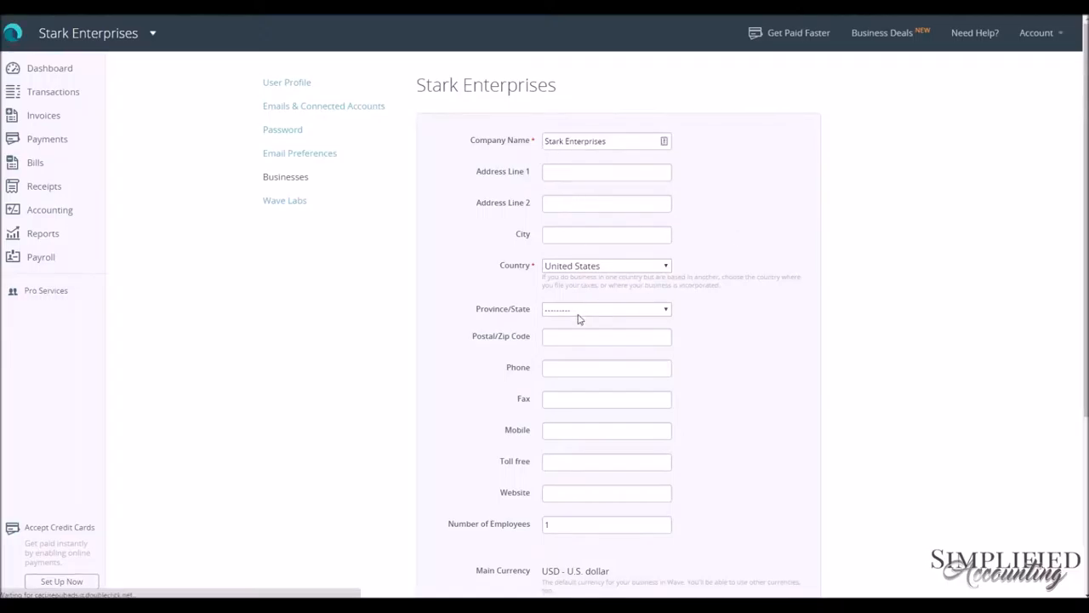
mouse_move(618, 463)
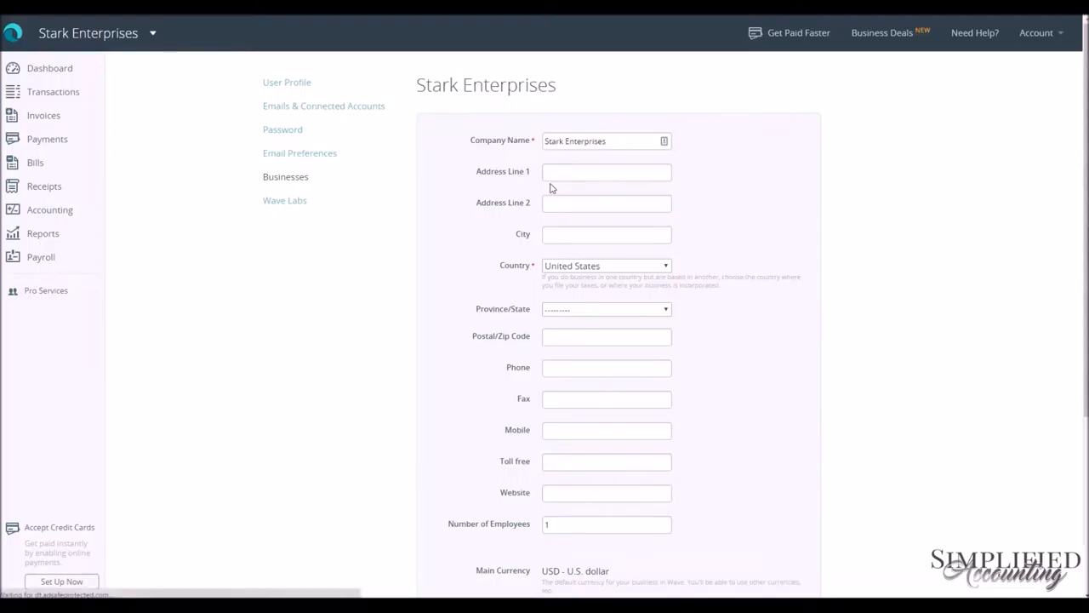
scroll(down, 3)
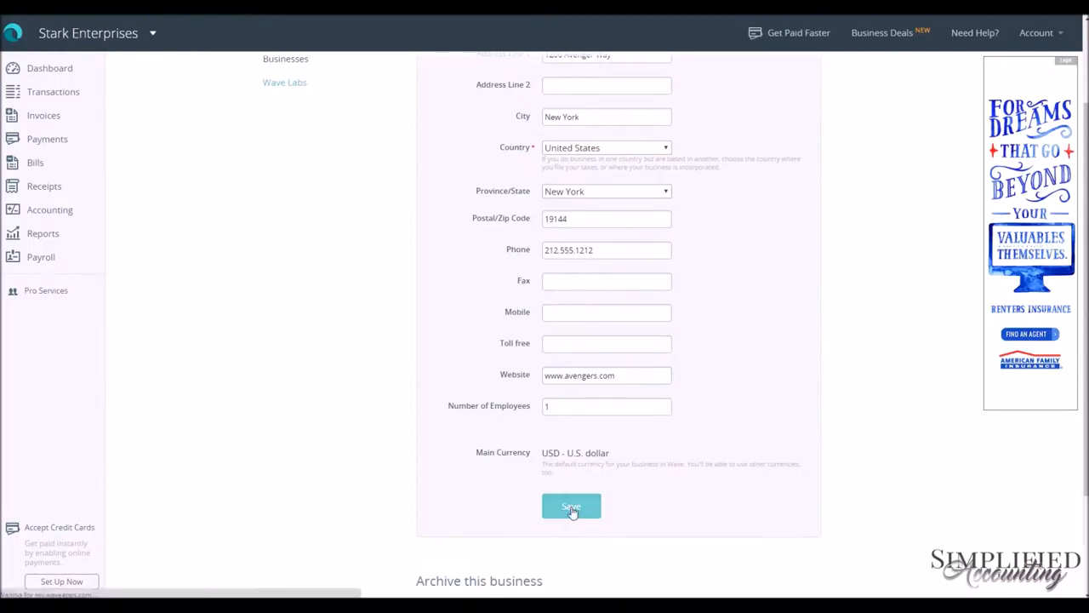
click(571, 505)
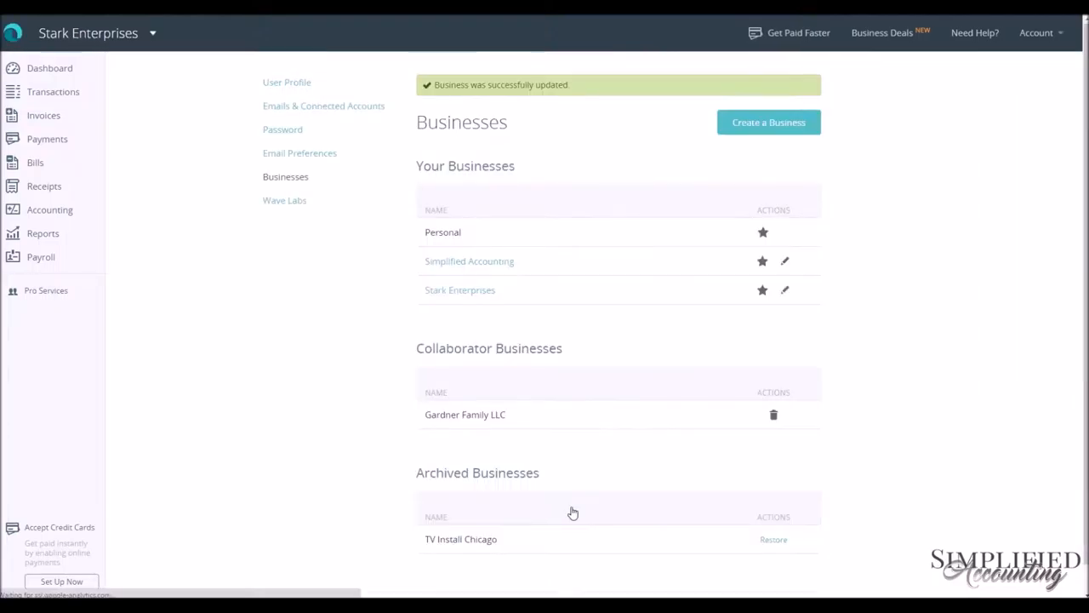
mouse_move(565, 276)
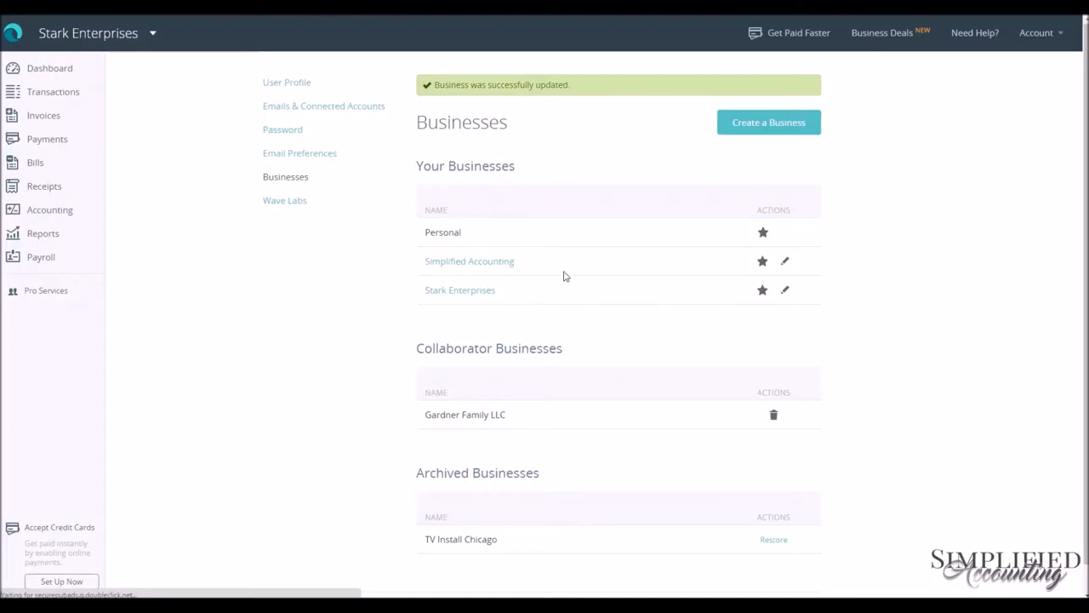
mouse_move(579, 177)
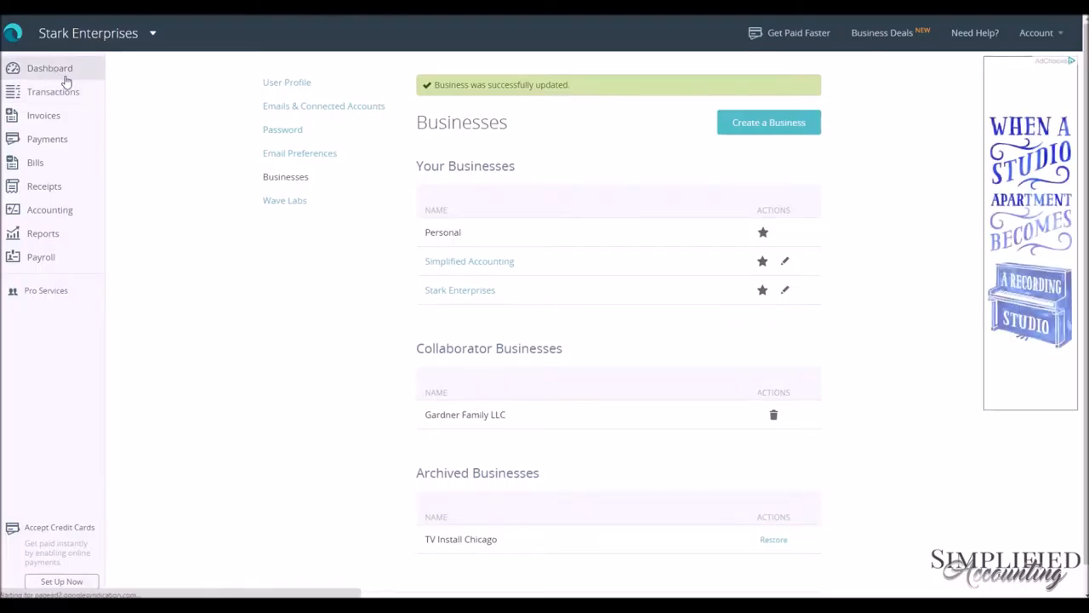
- Return to the dashboard and show the Settings menu of business settings pages
click(50, 68)
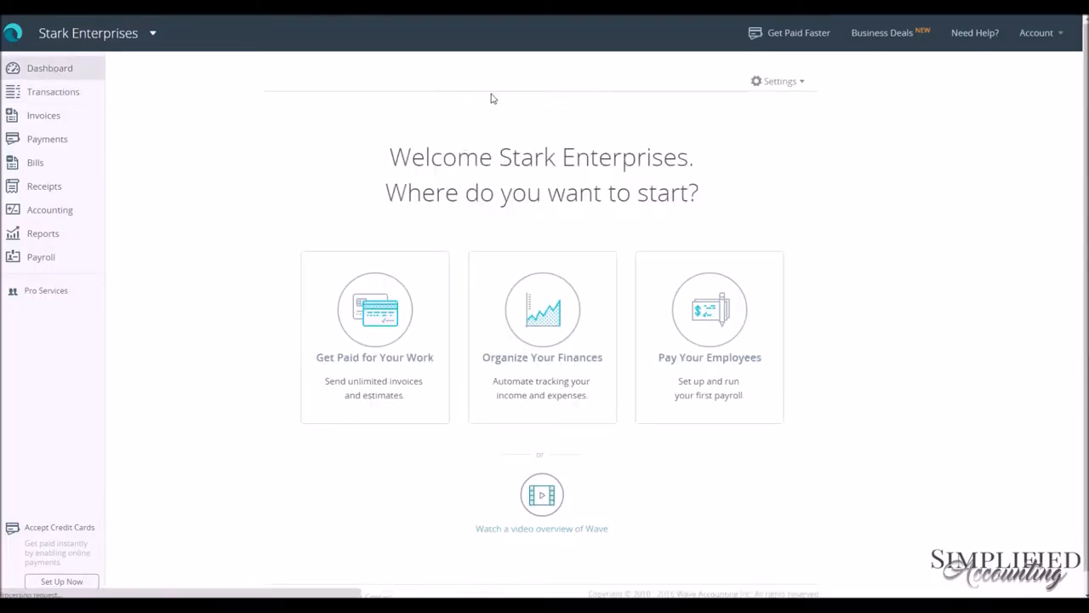
mouse_move(736, 116)
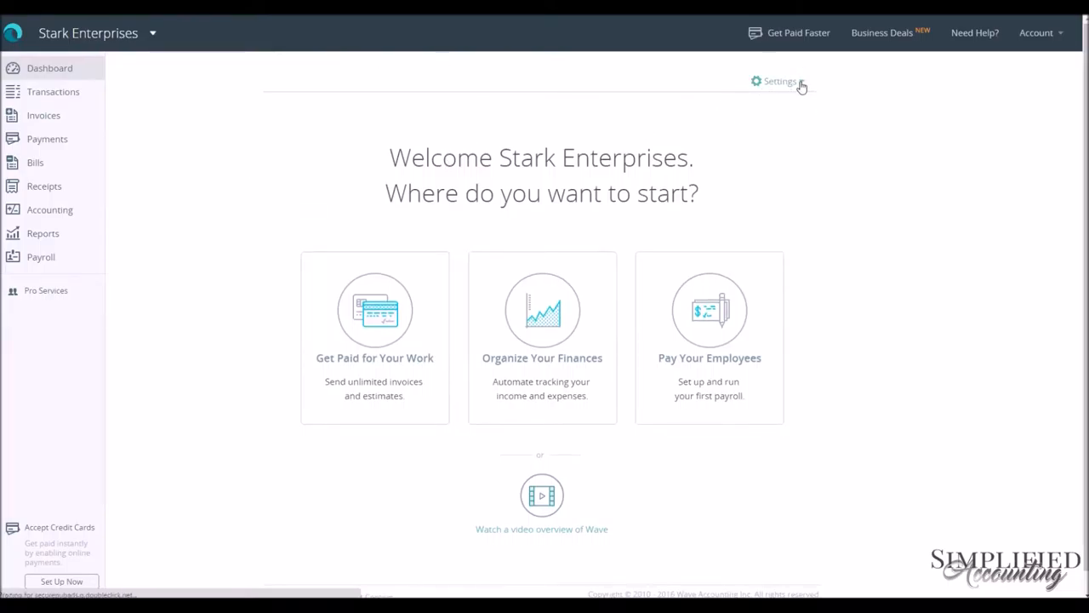
click(776, 82)
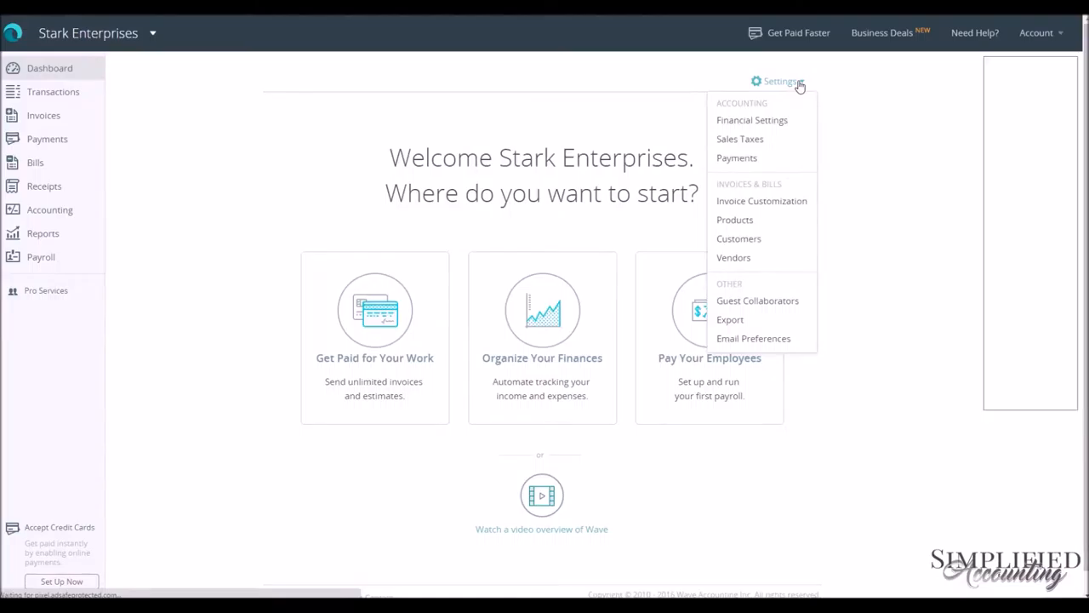
mouse_move(772, 126)
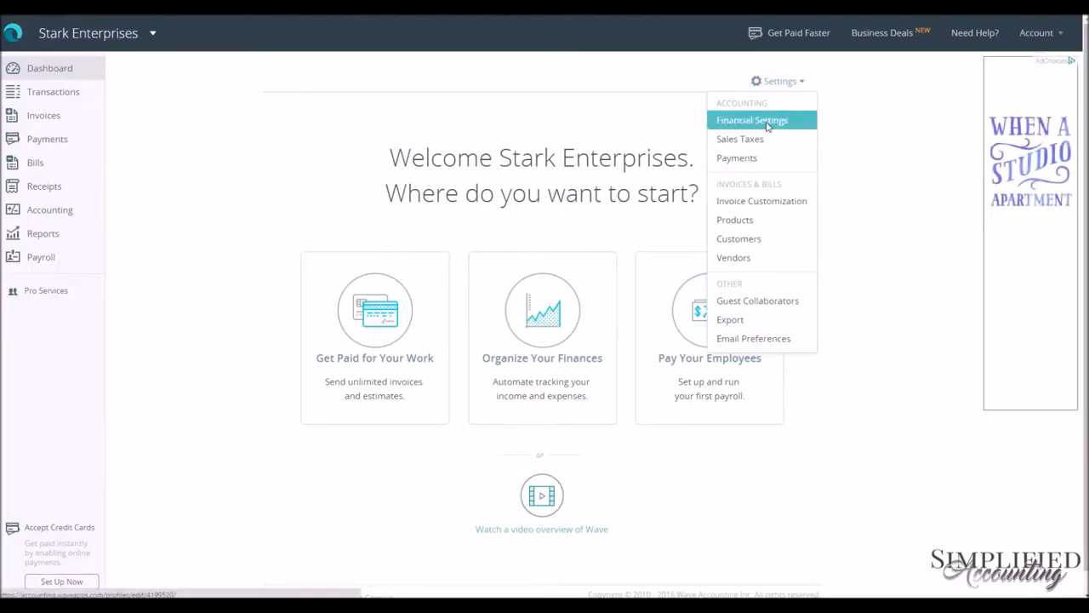
- Set the financial settings date format to 09/09/2016 style and save
click(753, 119)
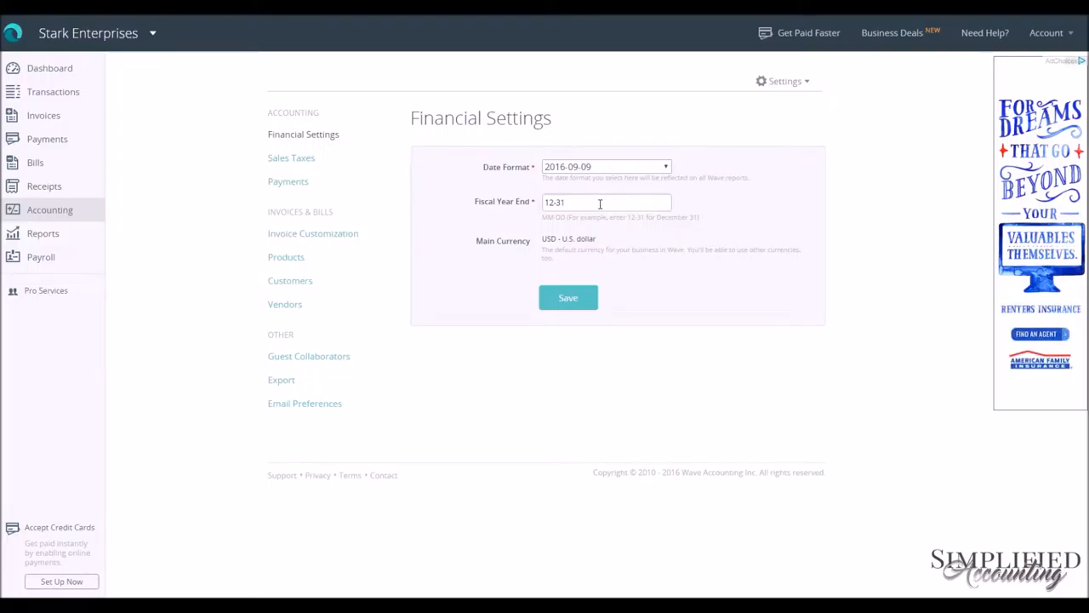
click(667, 167)
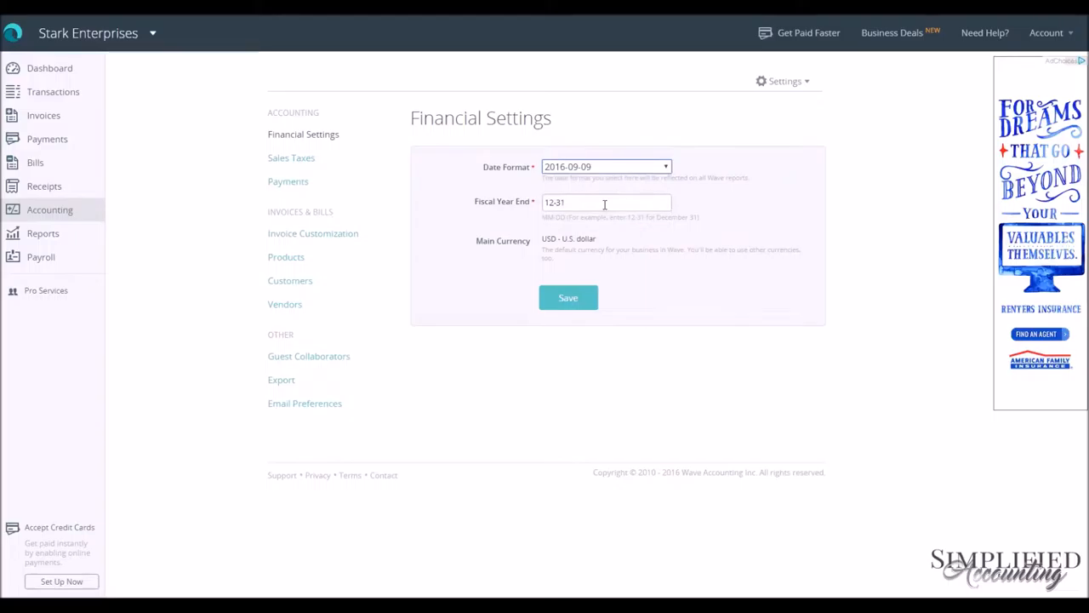
click(606, 167)
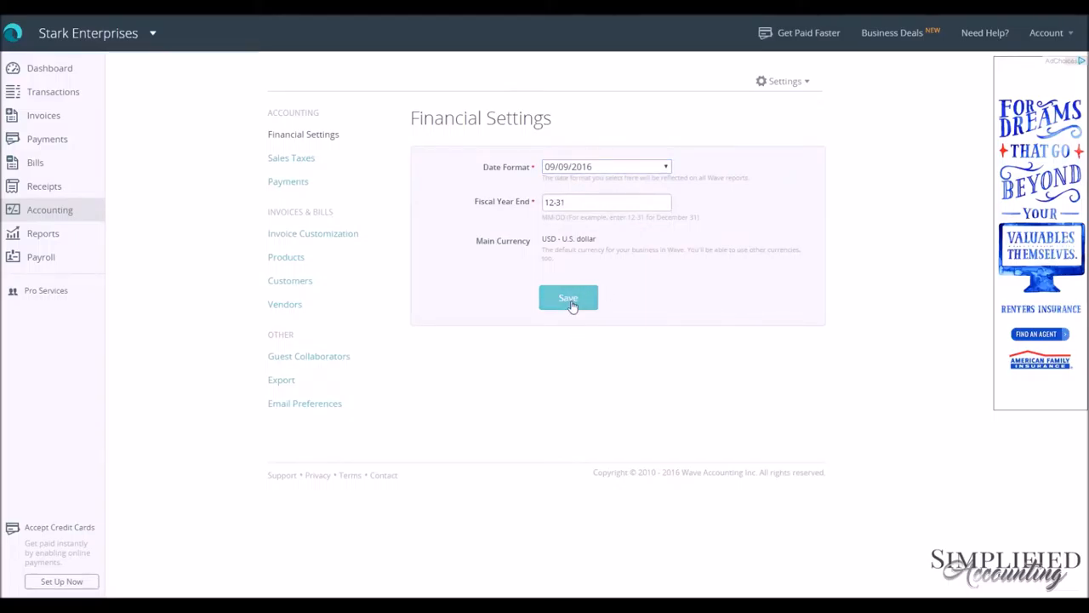
click(568, 296)
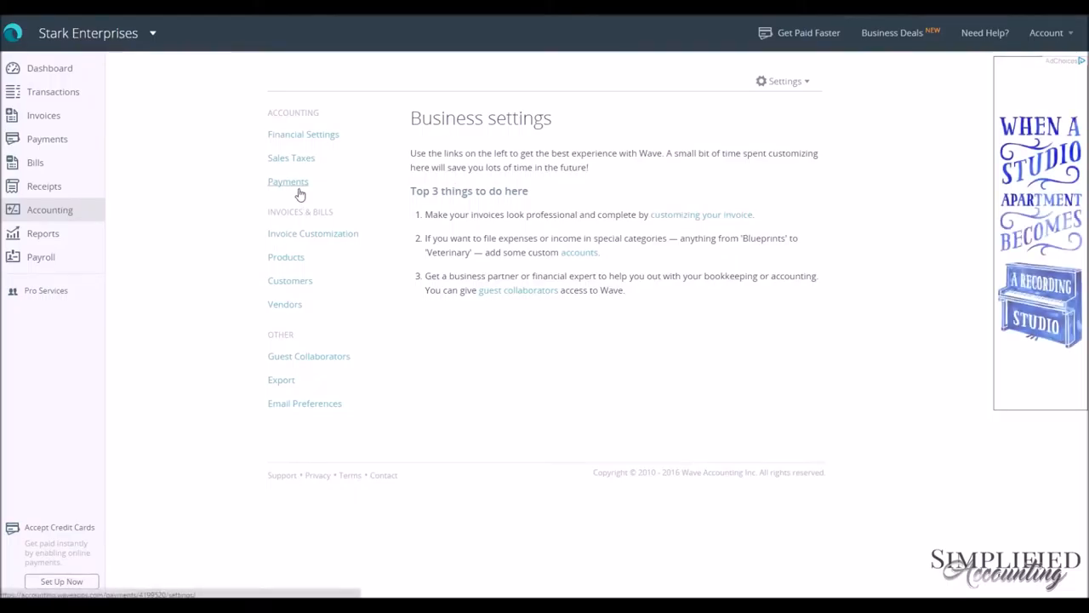
mouse_move(307, 237)
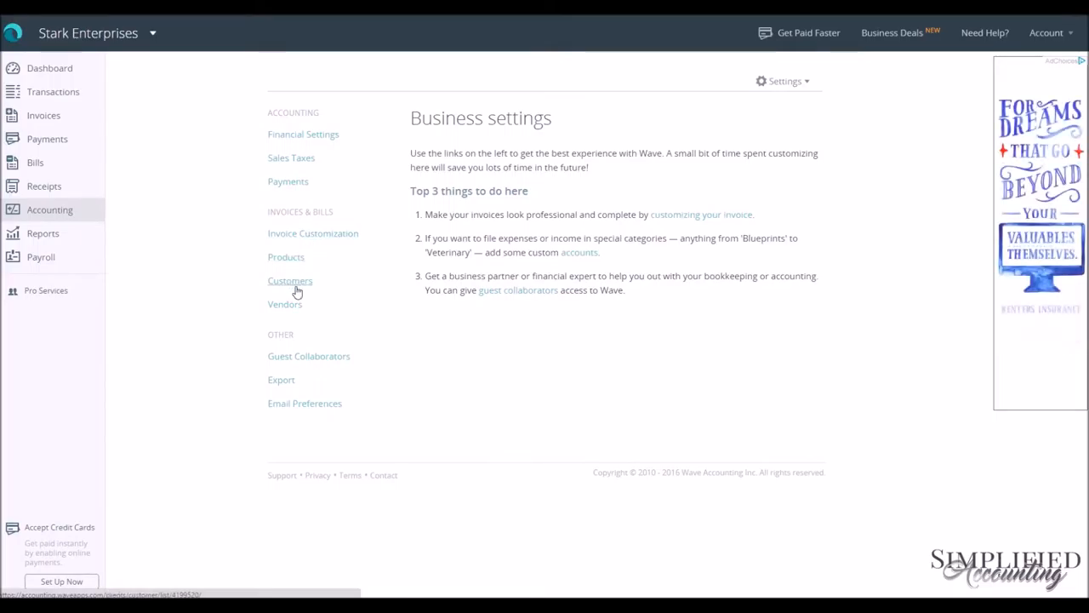
mouse_move(296, 357)
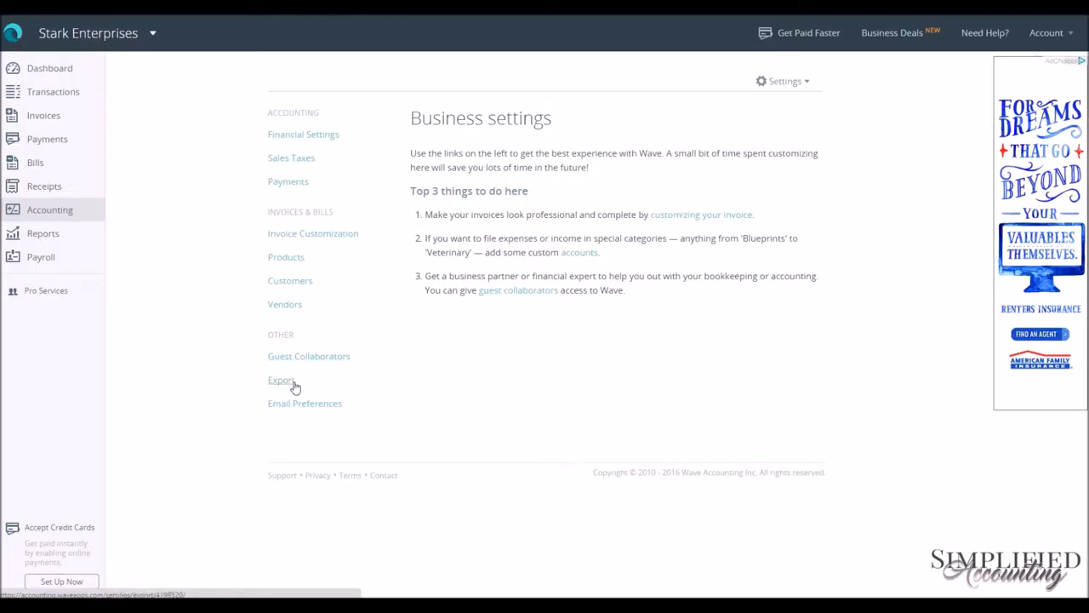
mouse_move(304, 402)
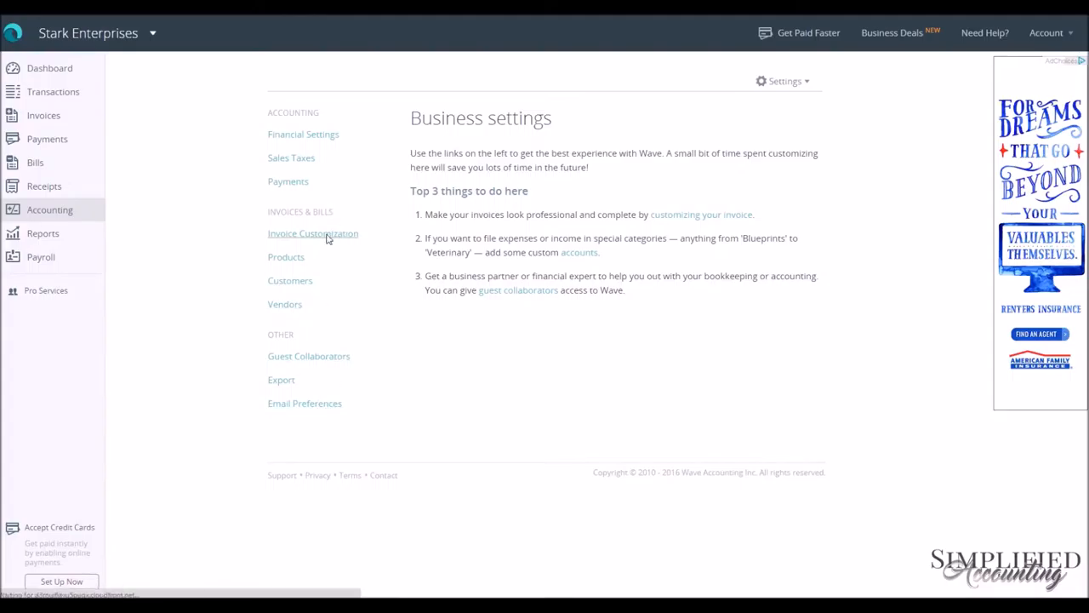
- In Invoice Customization, change the invoice accent colour from gray to blue #3761af
click(313, 233)
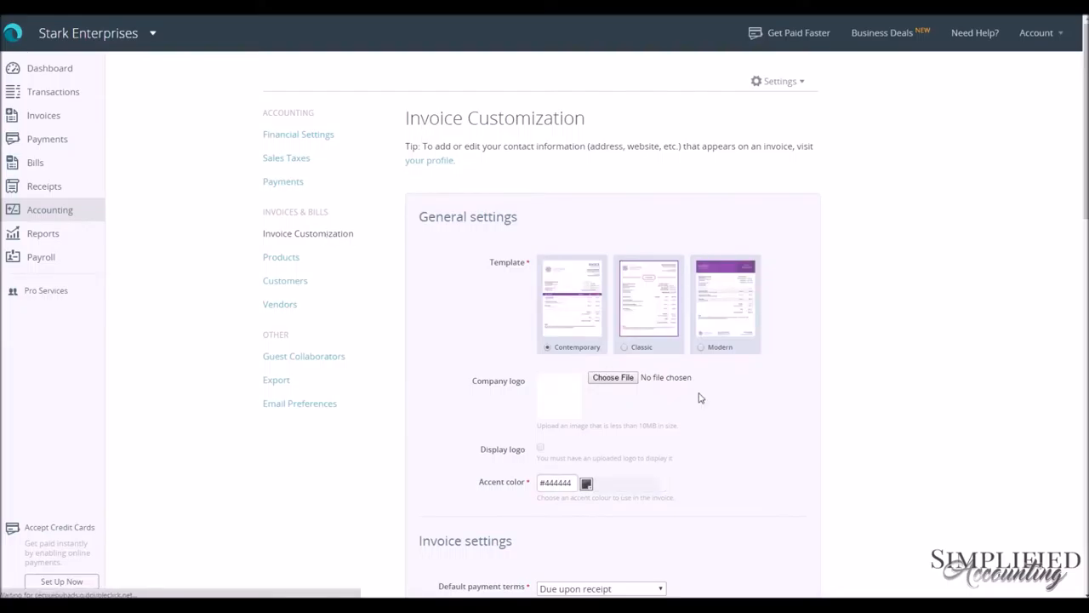
mouse_move(725, 357)
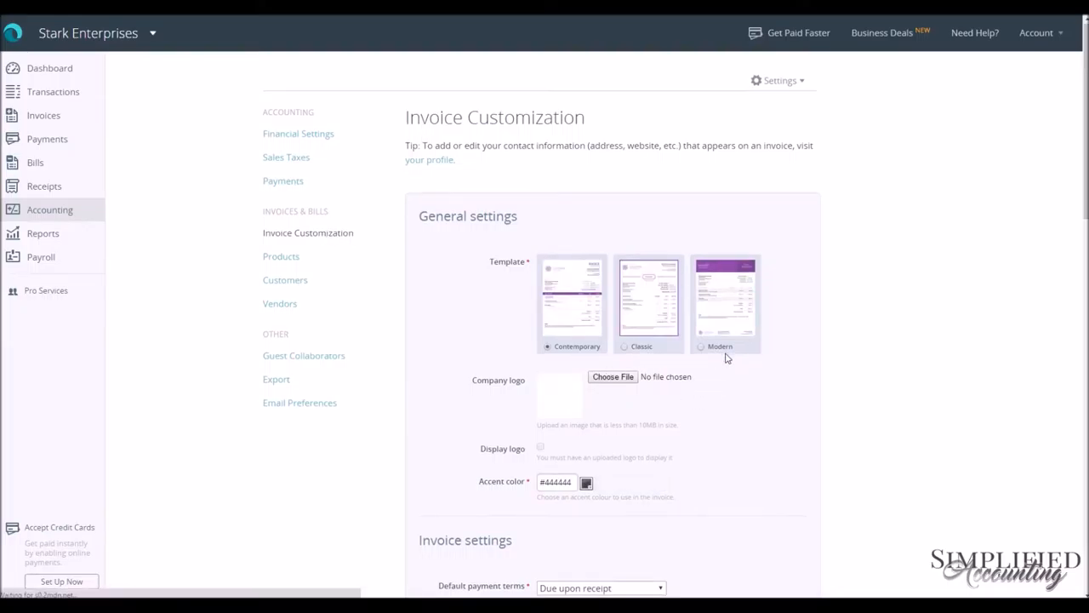
scroll(down, 3)
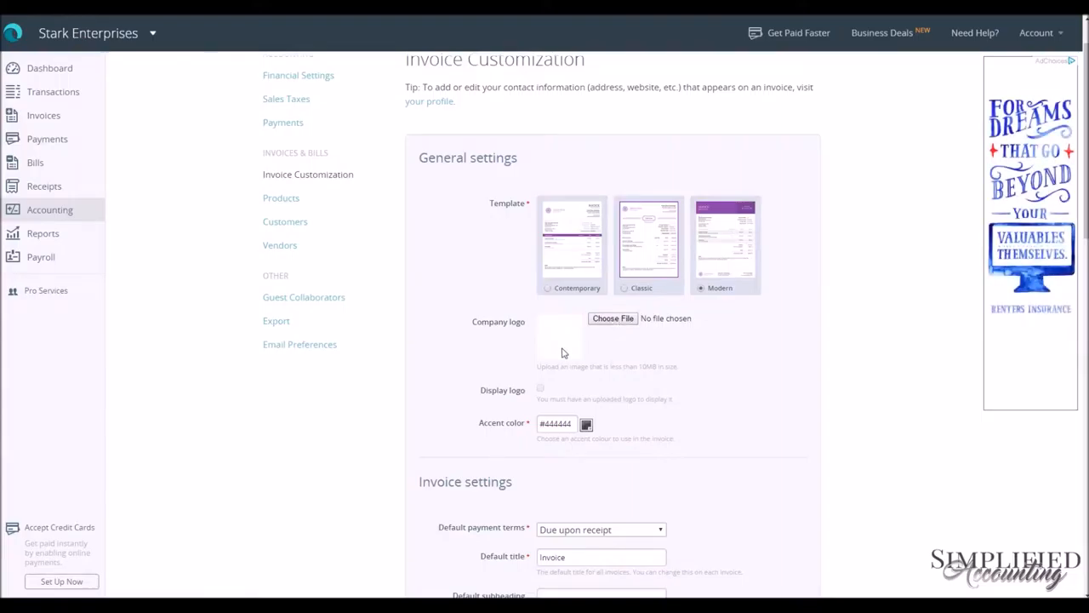
scroll(down, 3)
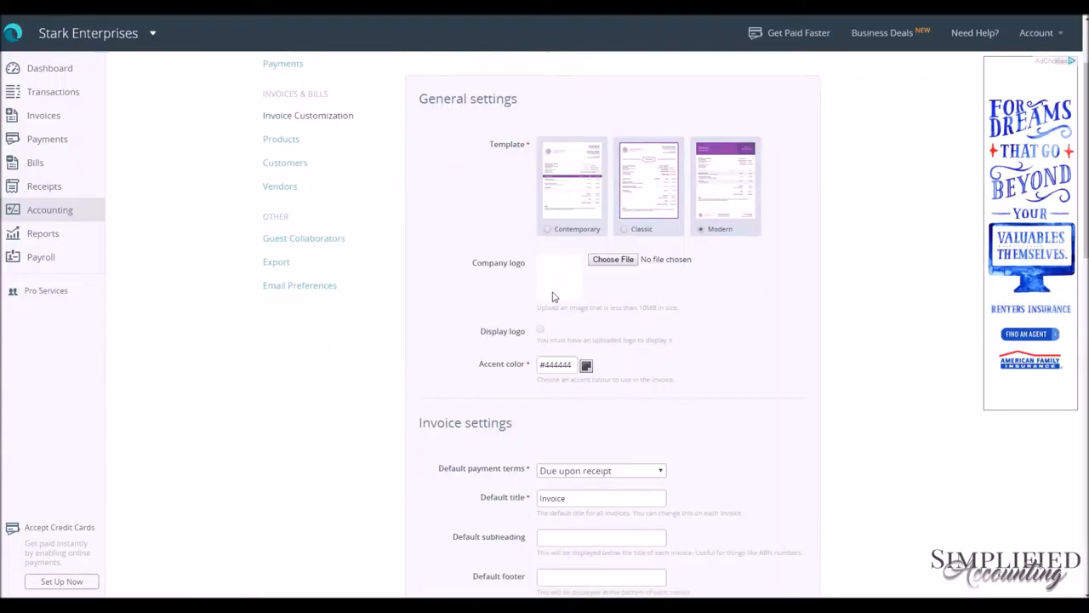
mouse_move(541, 329)
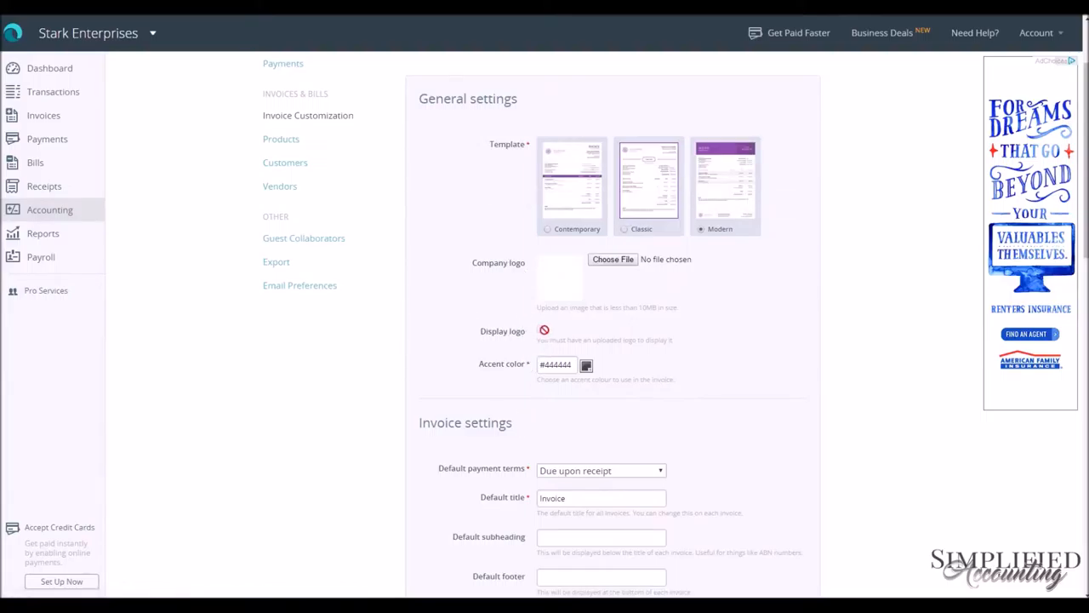
scroll(down, 3)
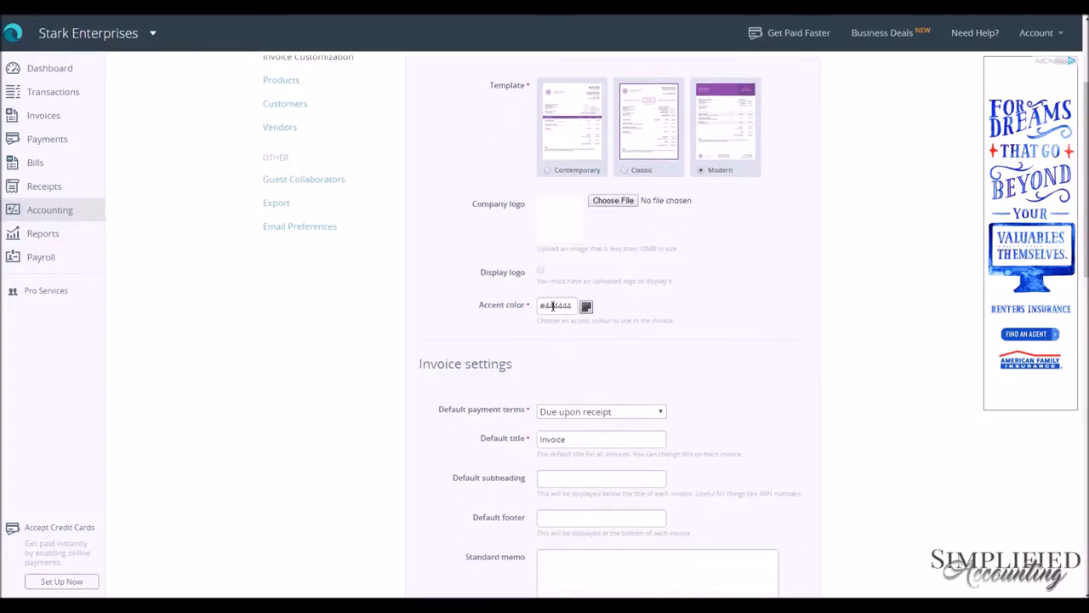
click(557, 307)
text(#3781af)
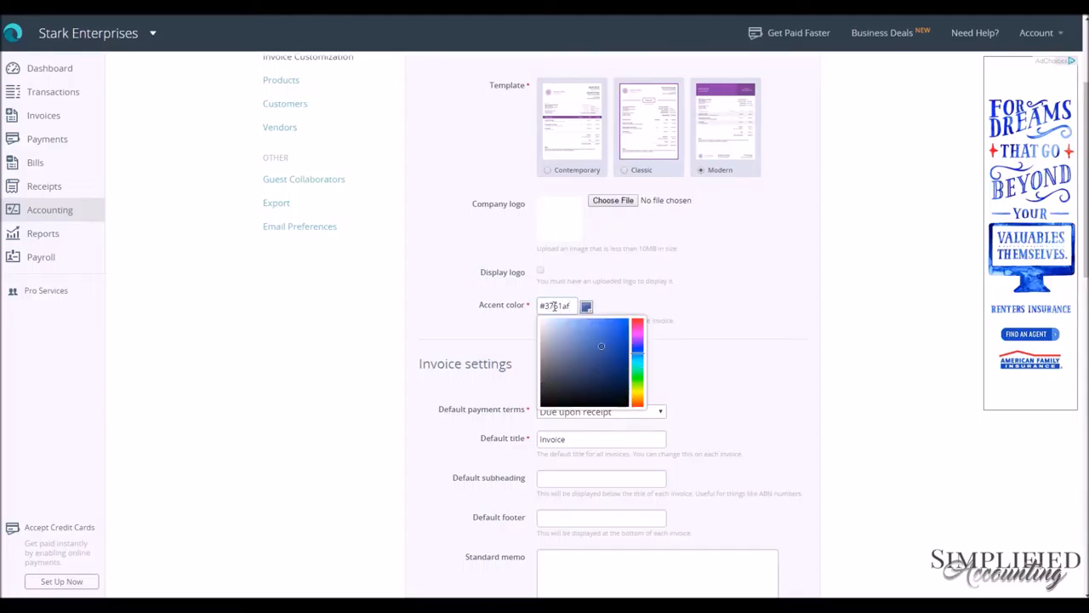
click(644, 306)
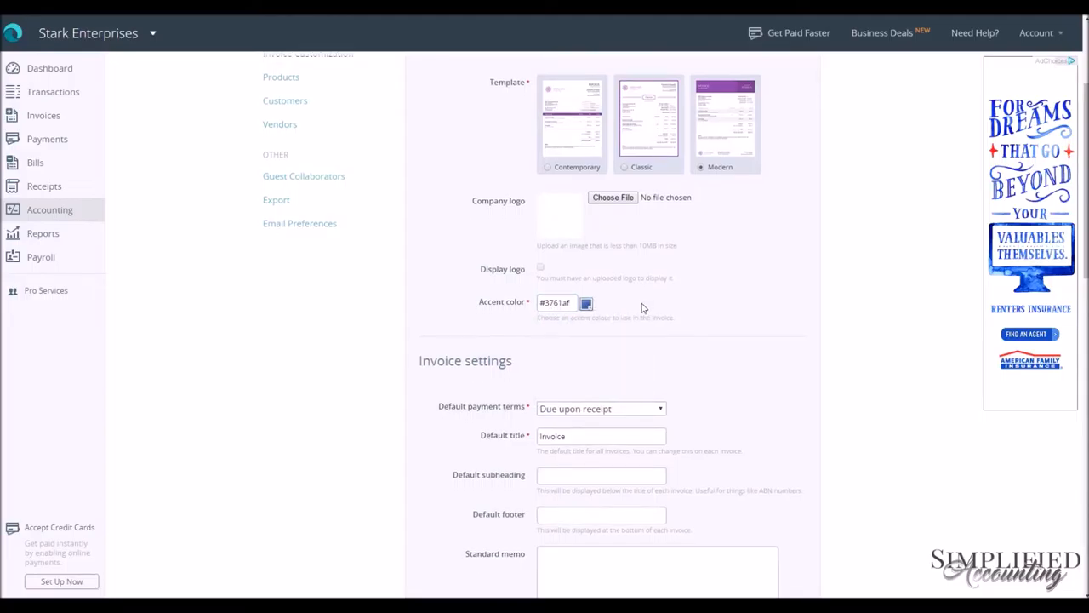
- Keep due-upon-receipt terms and enter footer "Thank You!" and memo "Your prompt payment is appreciated!"
scroll(down, 3)
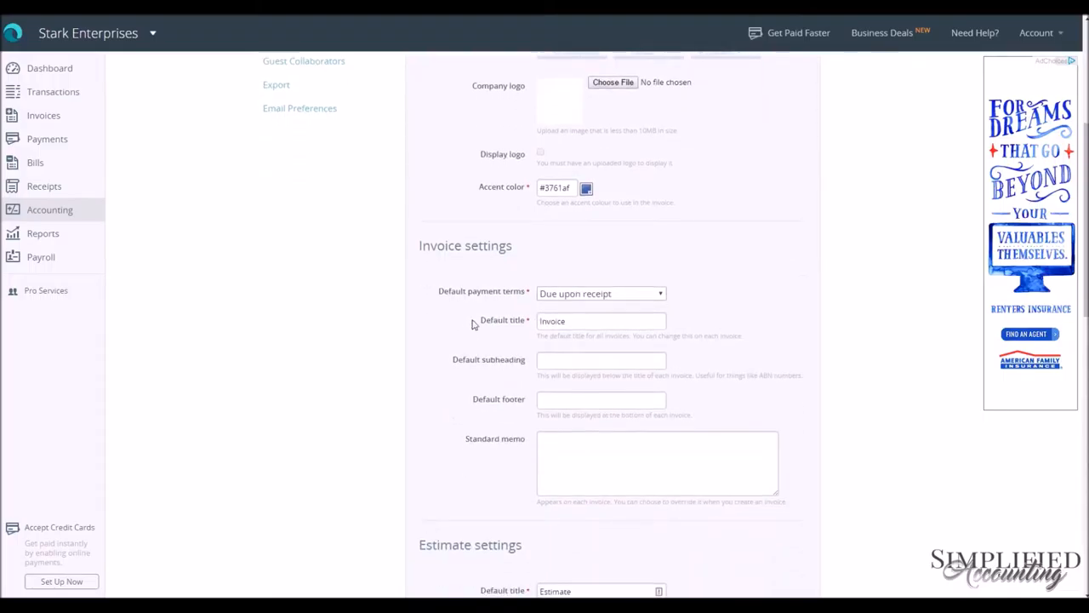
scroll(down, 3)
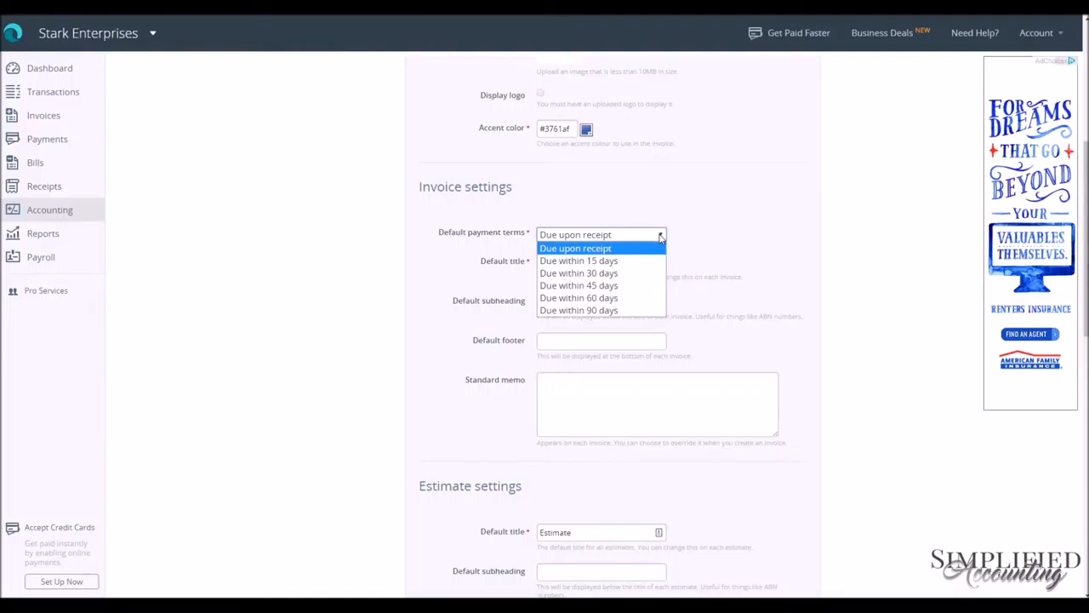
mouse_move(596, 259)
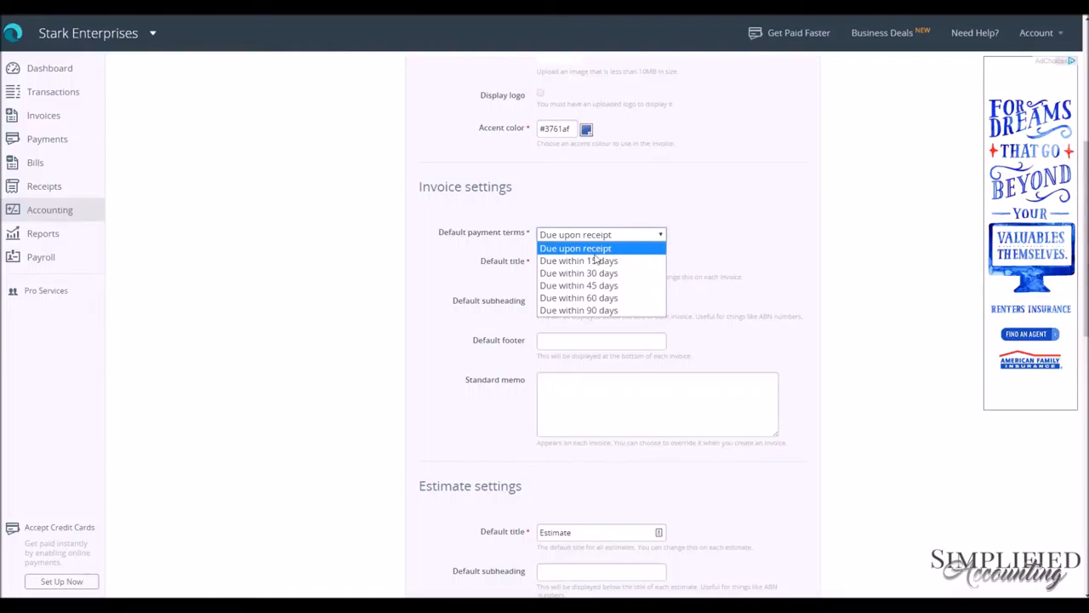
click(575, 248)
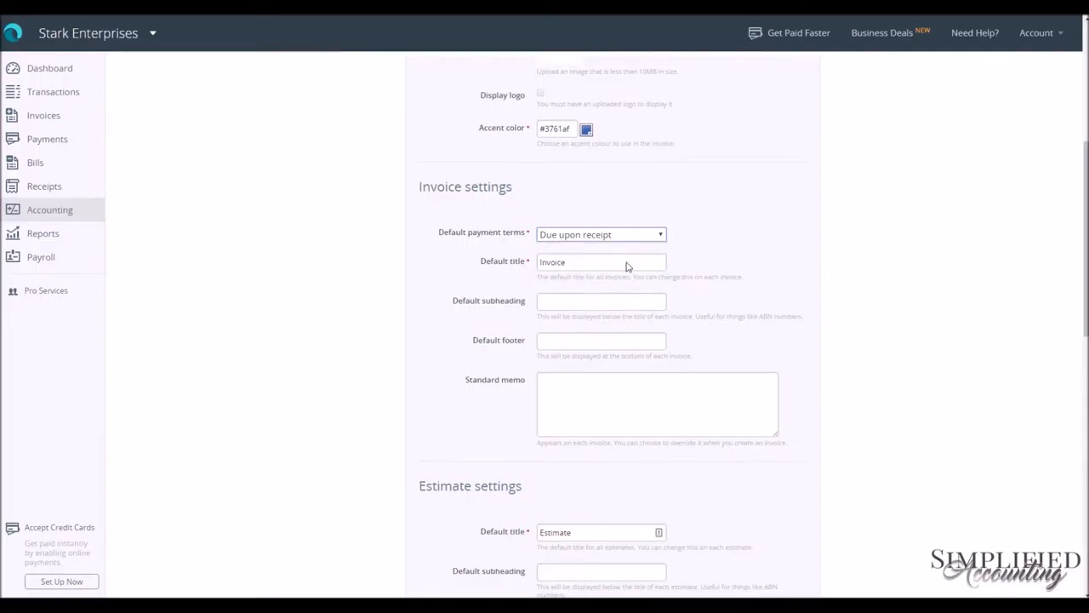
click(579, 263)
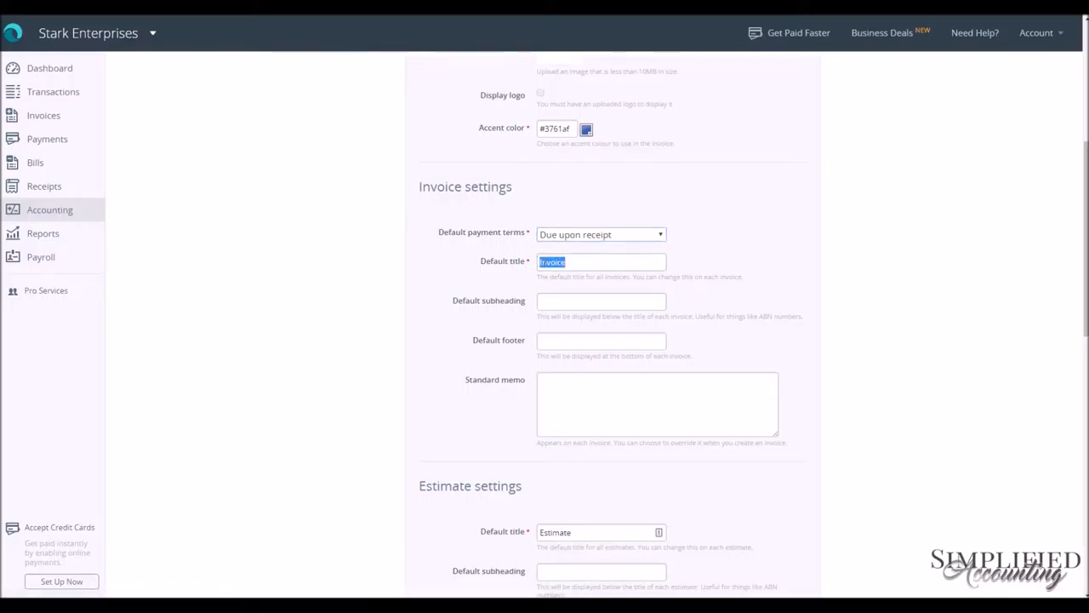
click(601, 301)
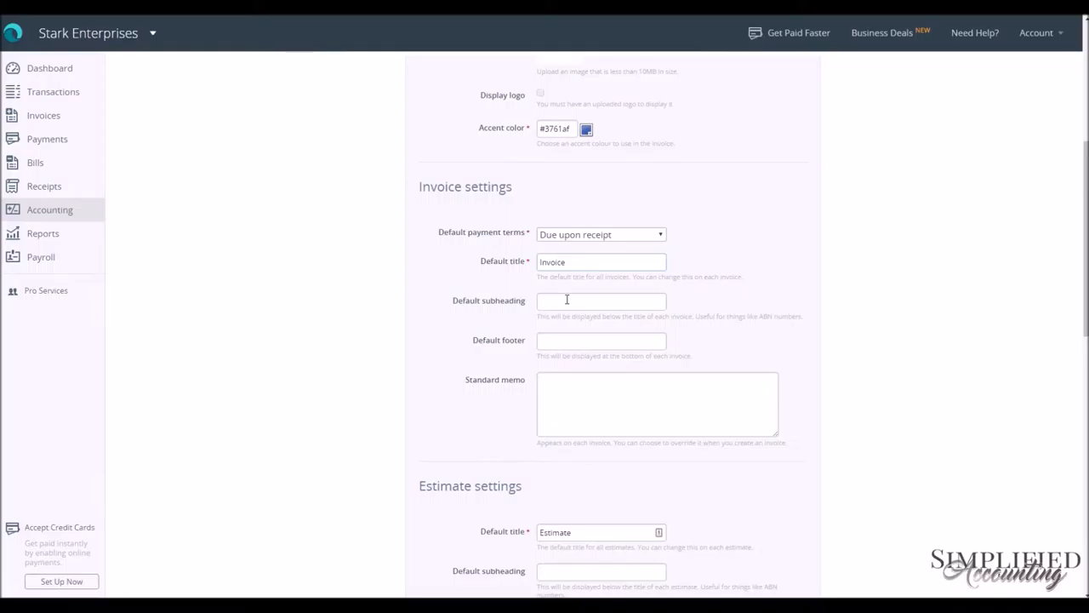
click(601, 262)
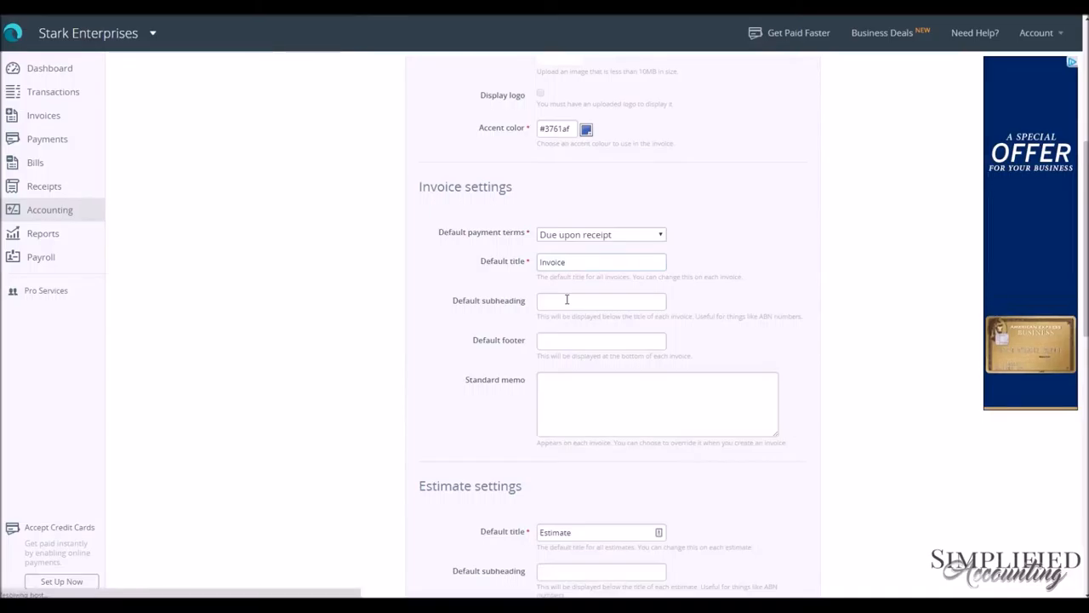
click(601, 263)
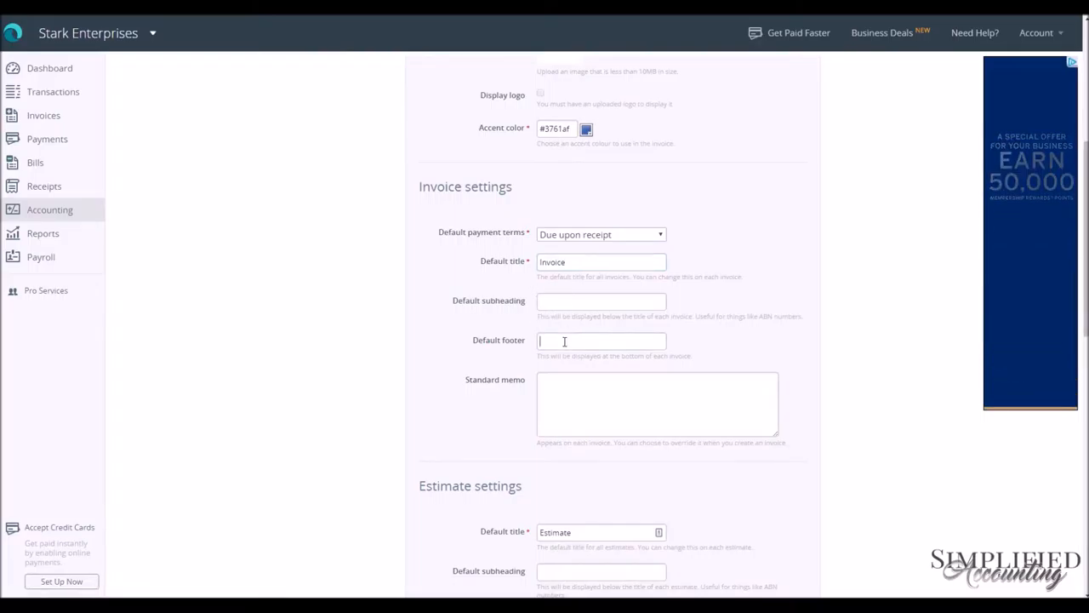
text(Thank You!)
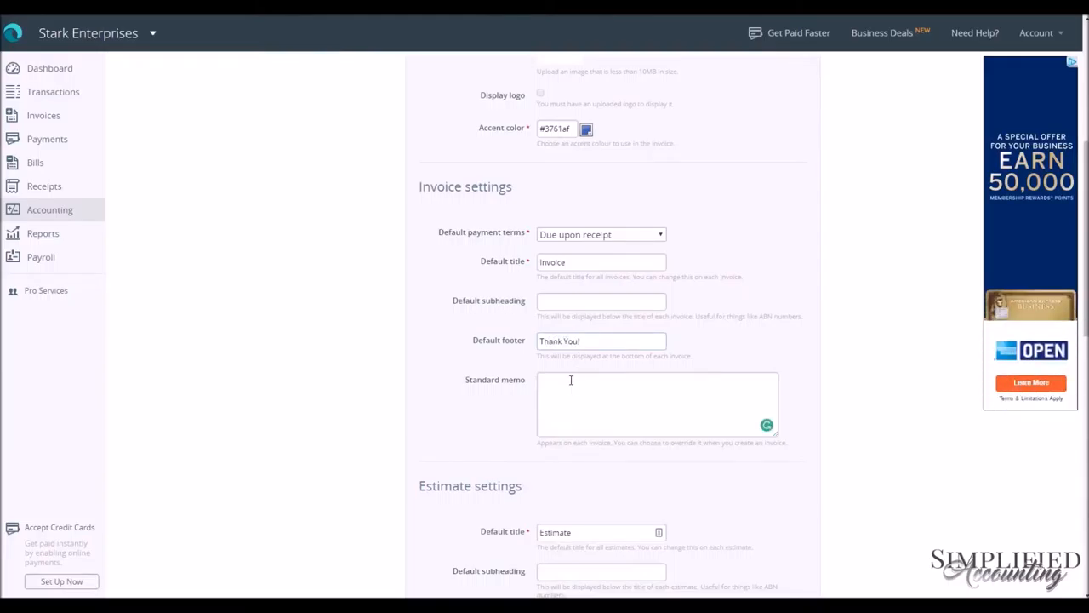
text(Your prompt payment is appreciated!)
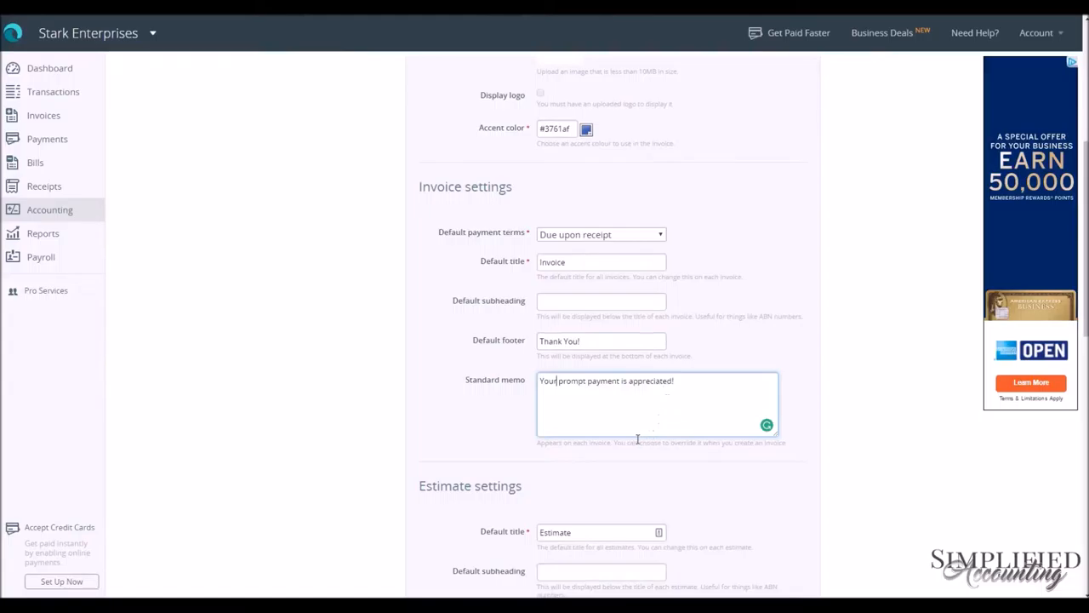
- Title the invoice columns Services, Hours and Rate, leaving Amount unchanged
scroll(down, 3)
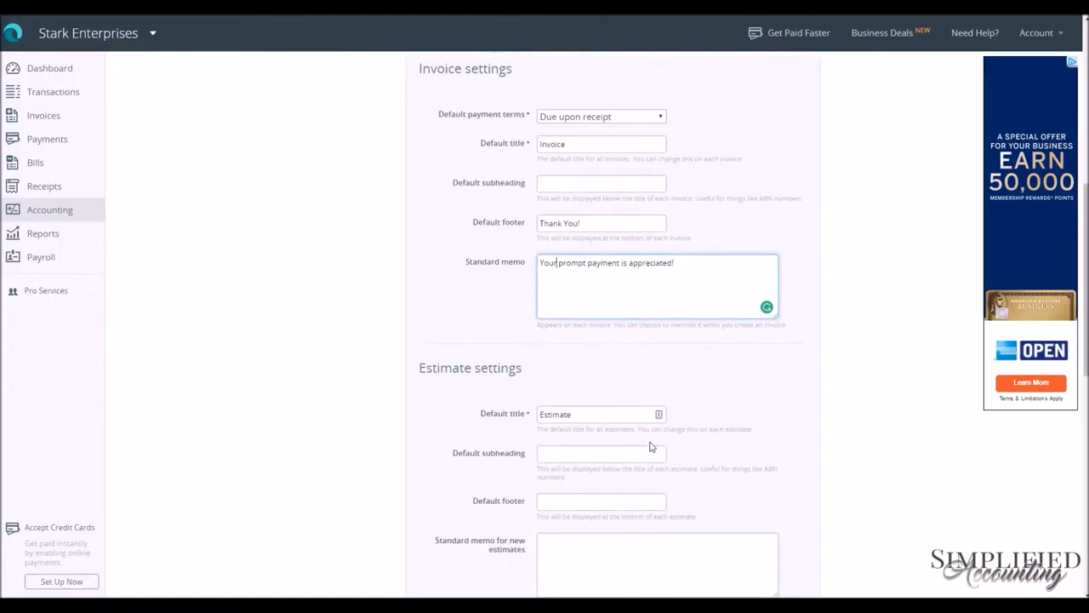
scroll(down, 3)
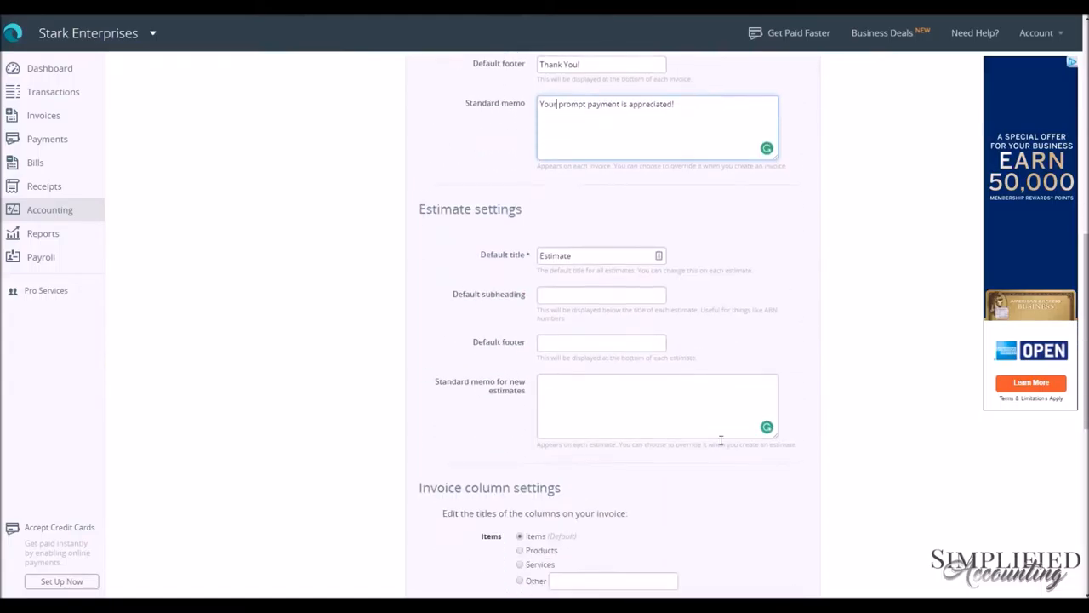
scroll(down, 3)
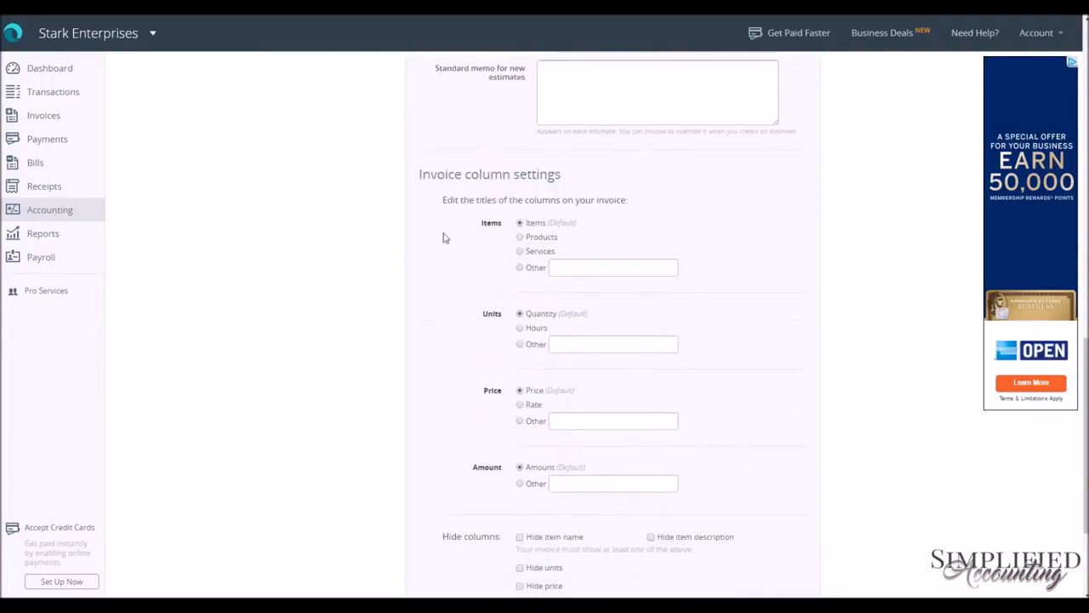
scroll(down, 3)
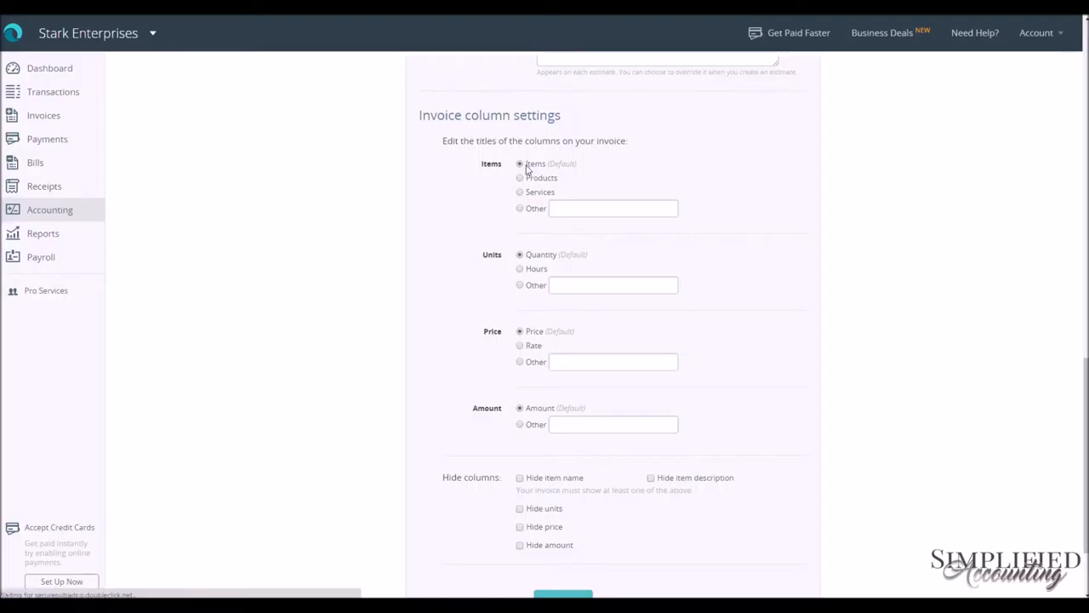
mouse_move(524, 197)
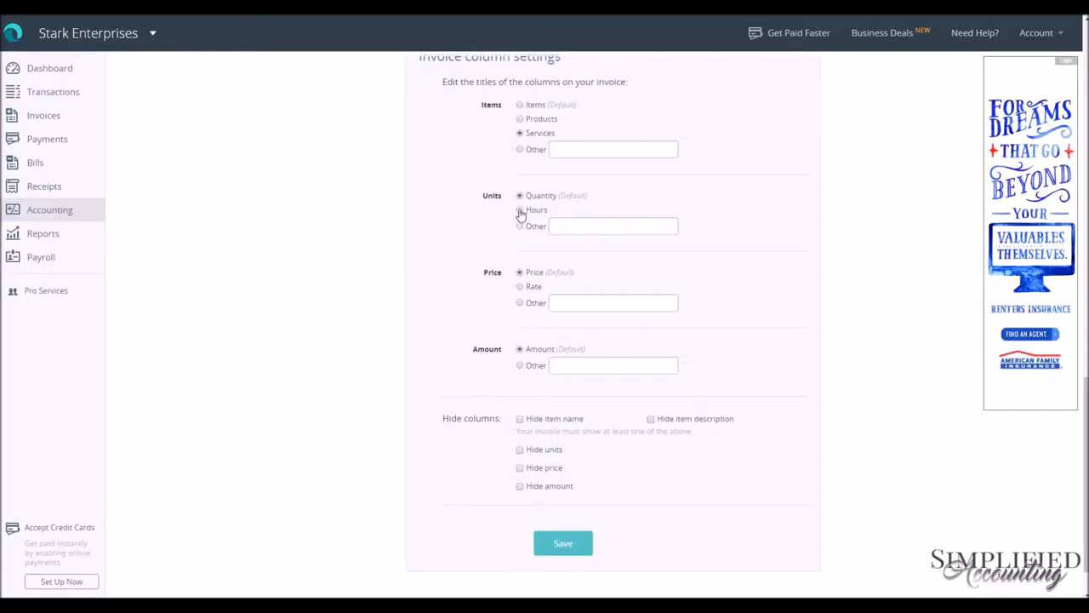
click(521, 210)
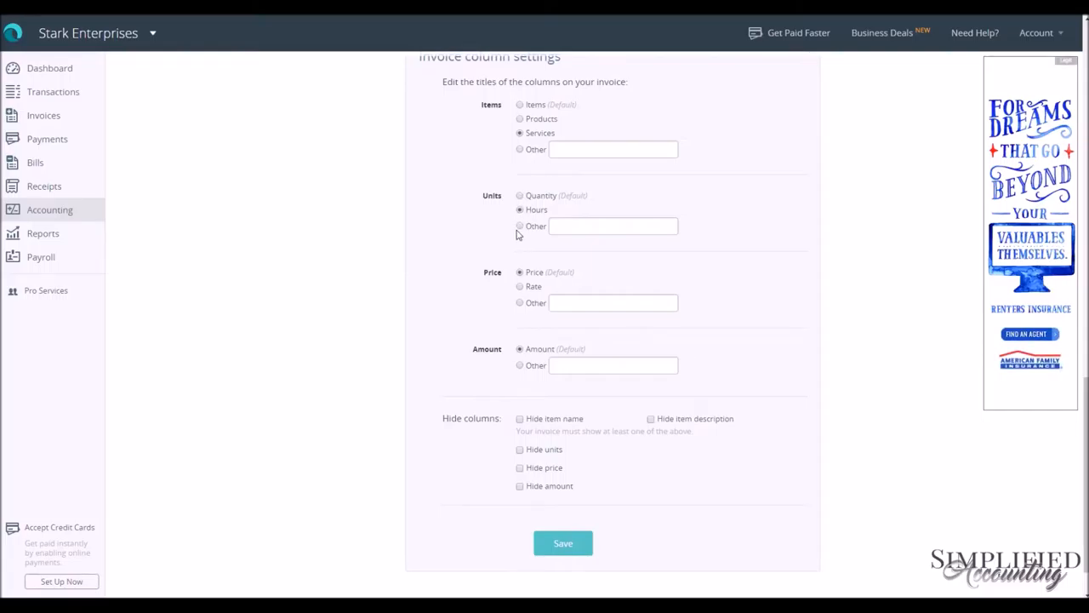
mouse_move(521, 233)
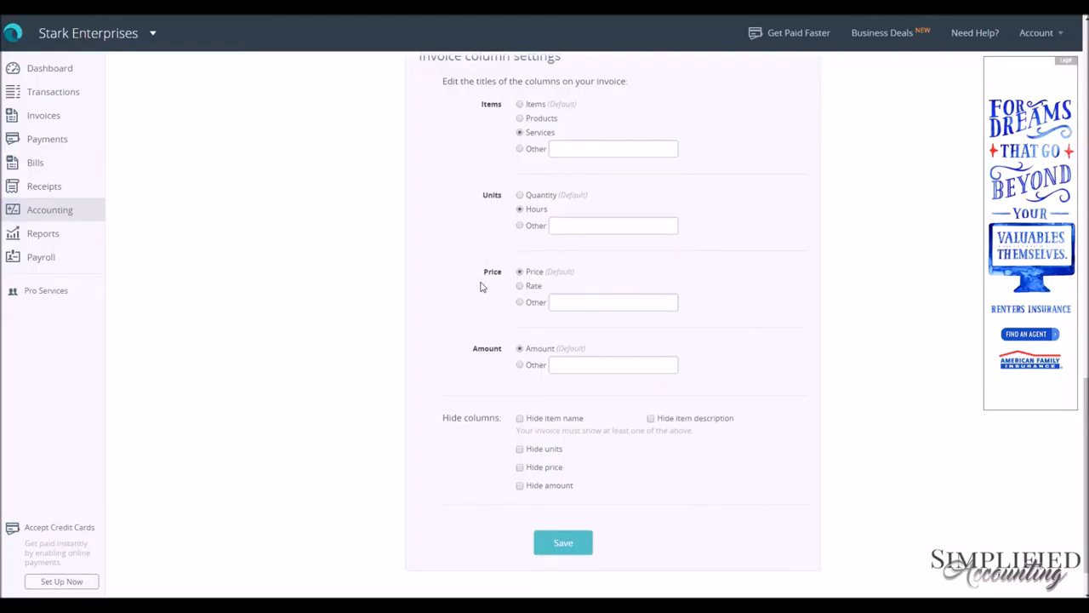
scroll(down, 3)
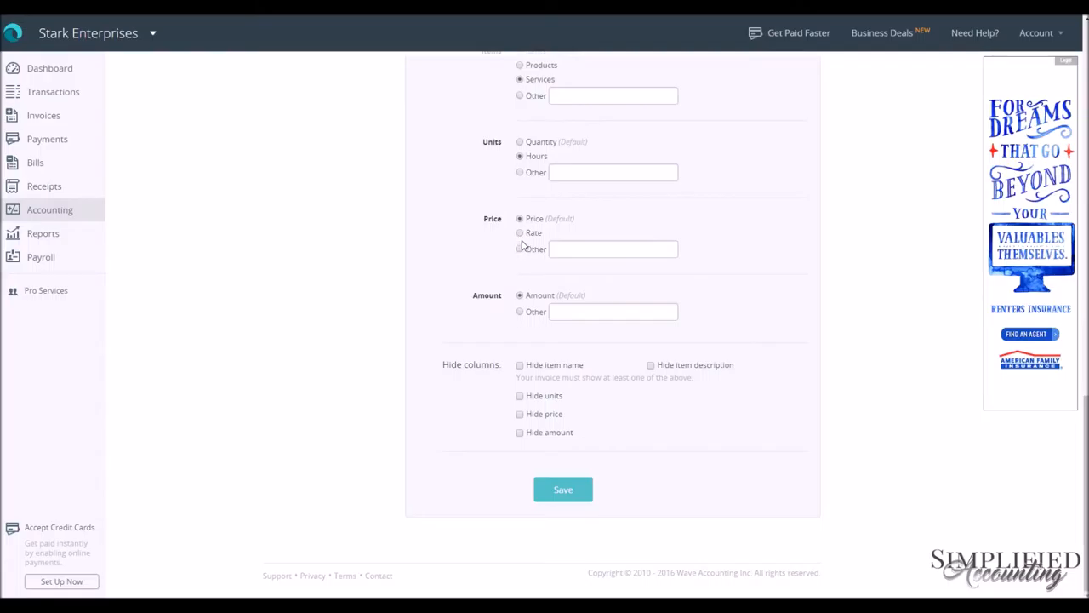
click(521, 231)
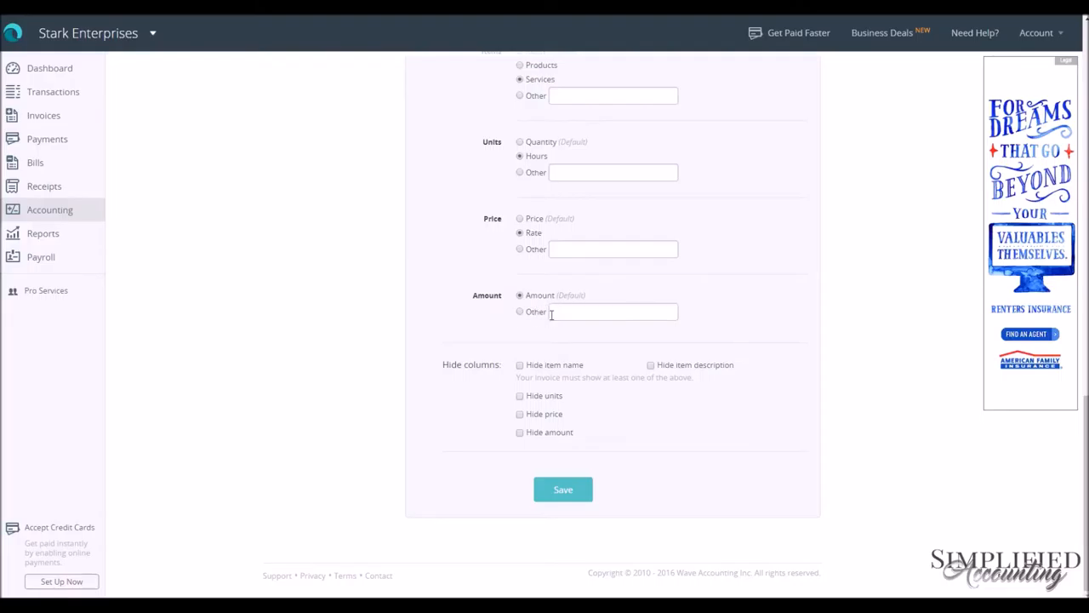
mouse_move(487, 382)
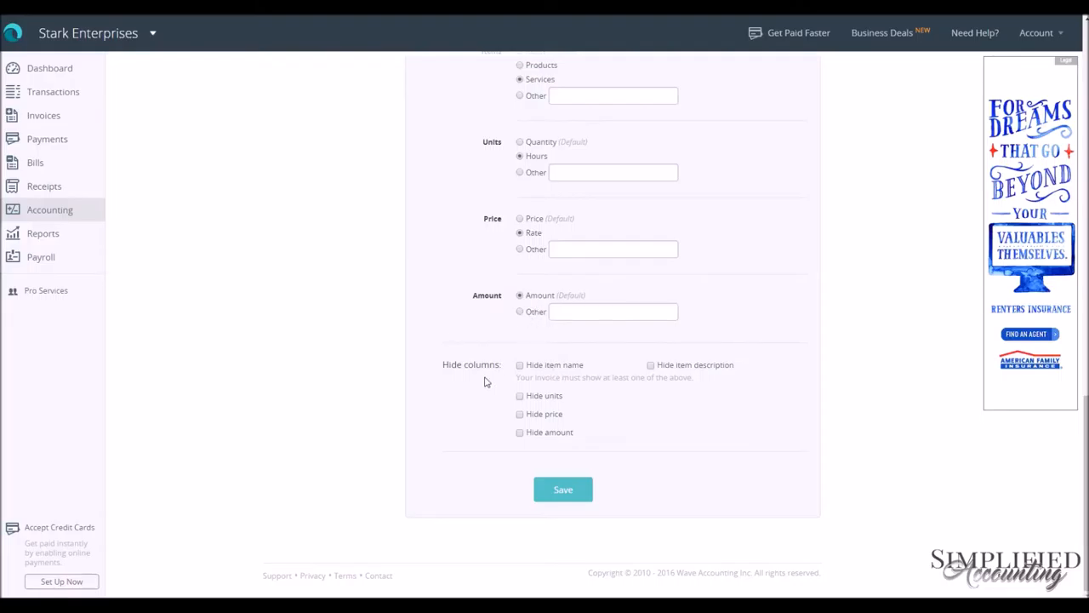
mouse_move(484, 381)
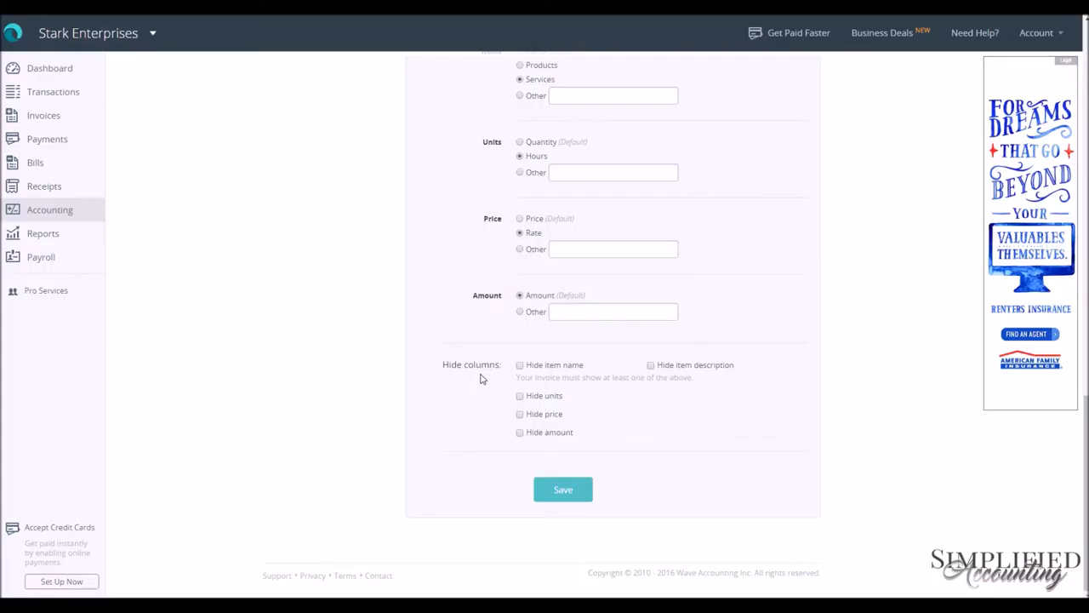
scroll(up, 3)
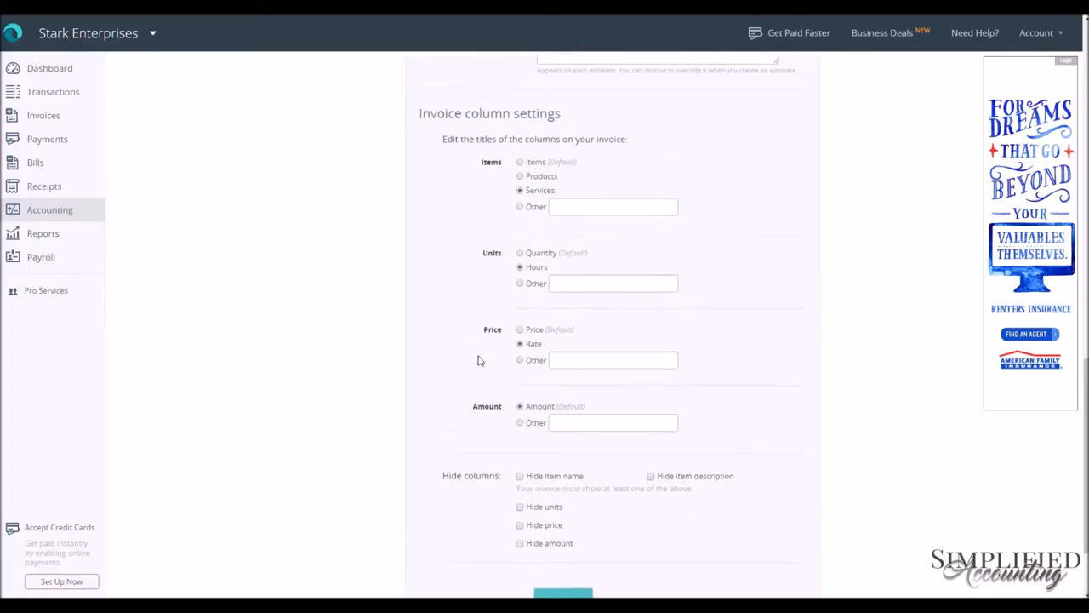
scroll(down, 3)
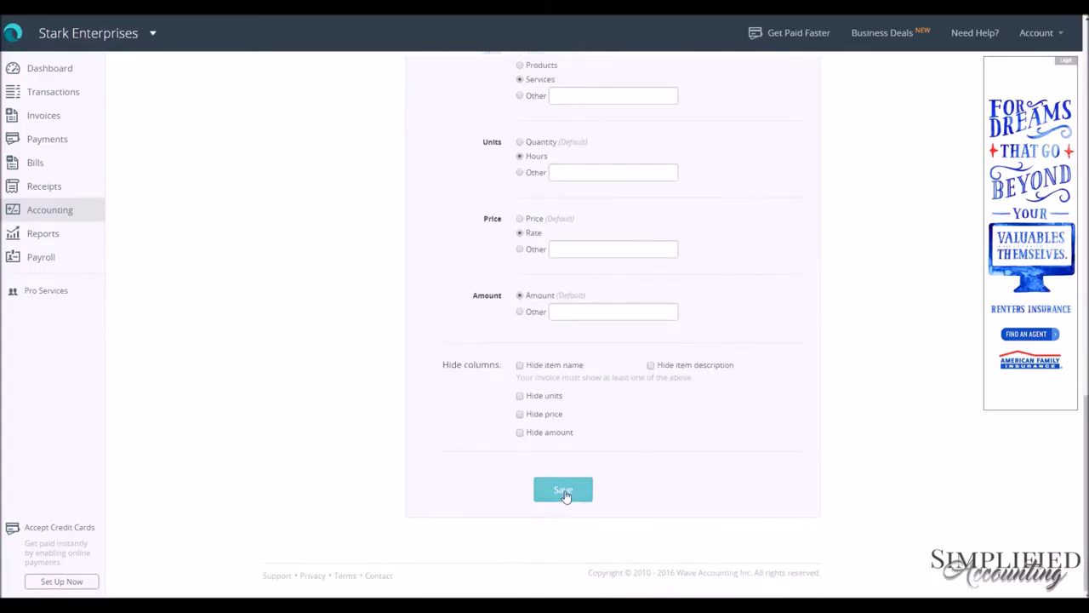
- Save the invoice customization and go to the empty Products settings page
click(562, 490)
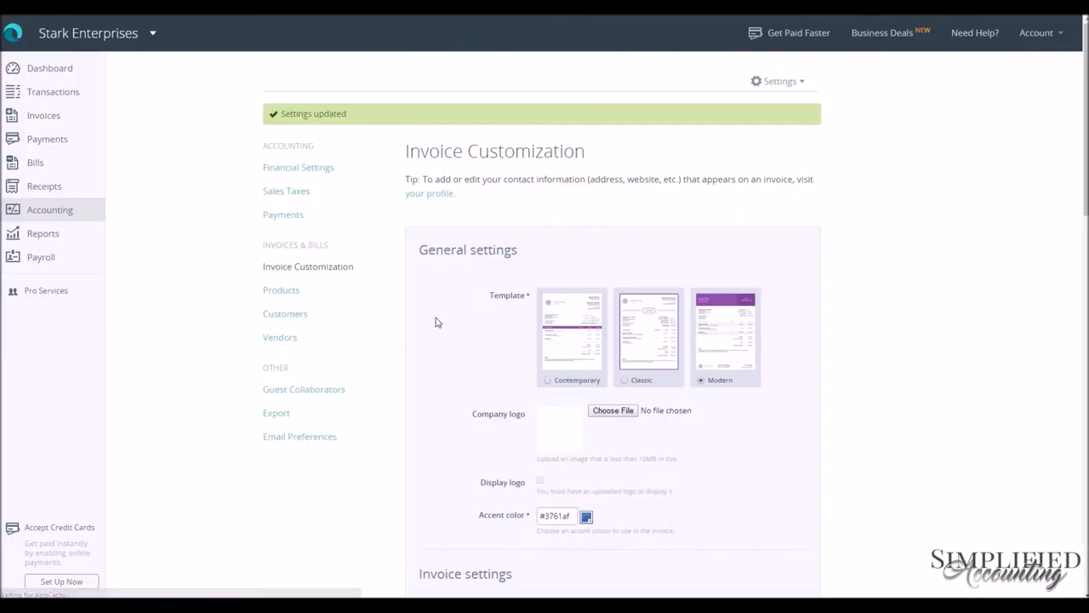
mouse_move(301, 310)
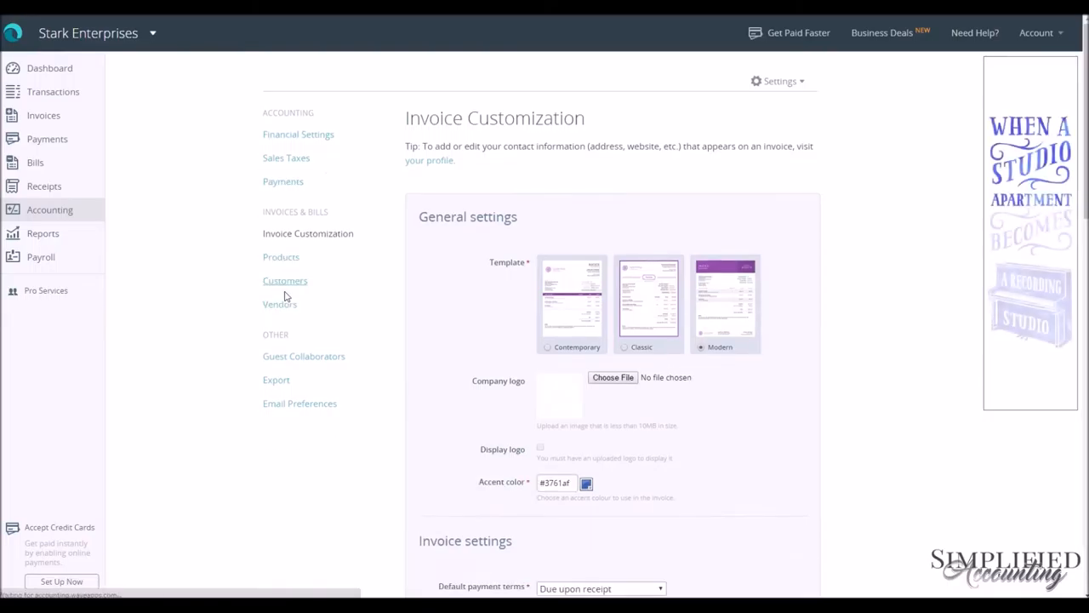
click(281, 256)
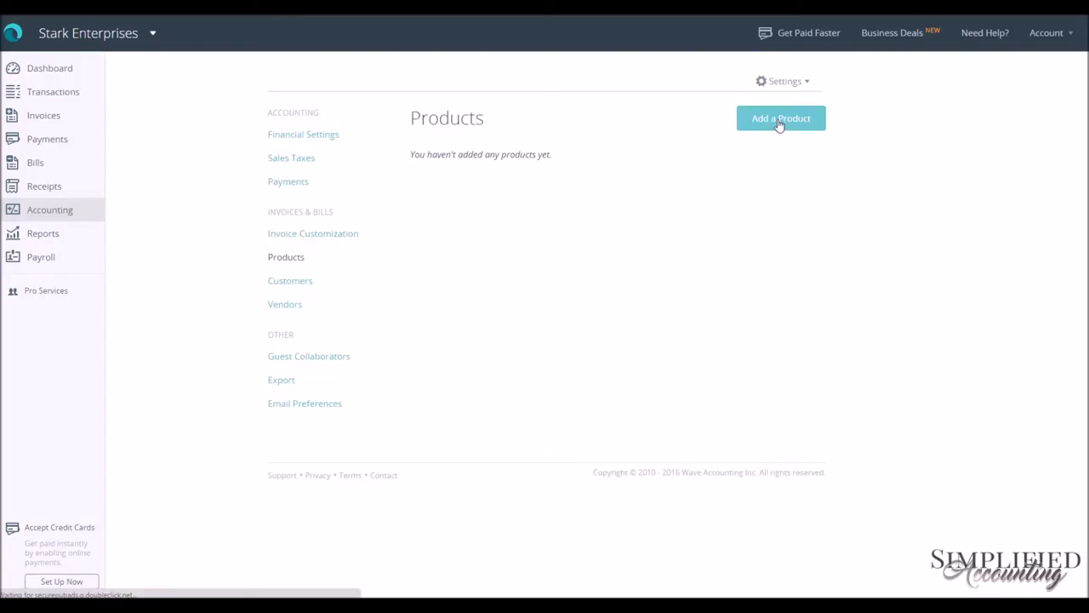
- Add a product named Consultation, described "Tony Stark consults on projects", priced 1000.00
click(780, 119)
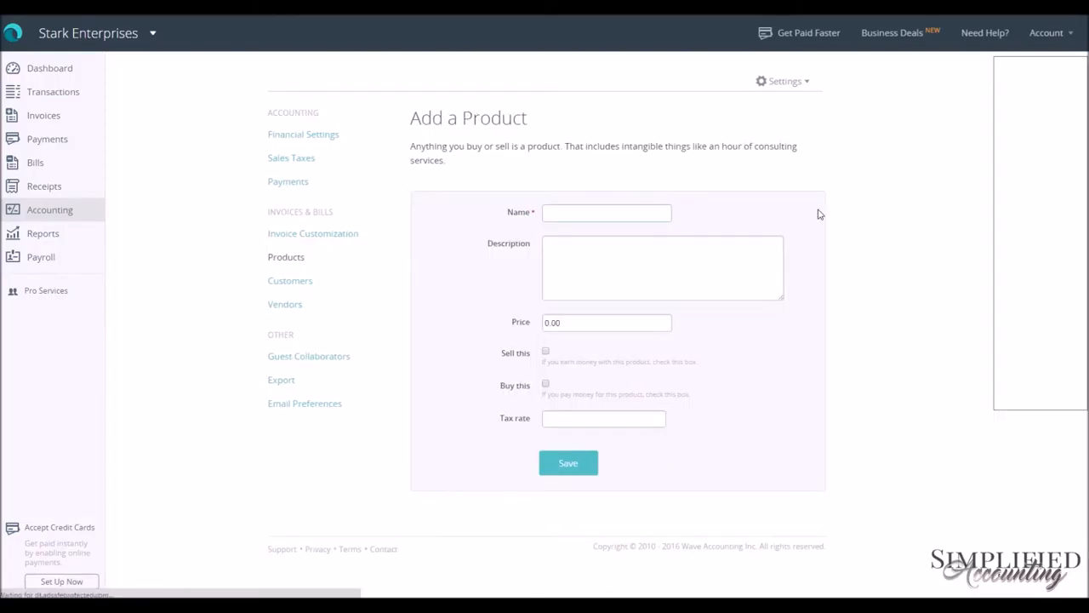
click(606, 211)
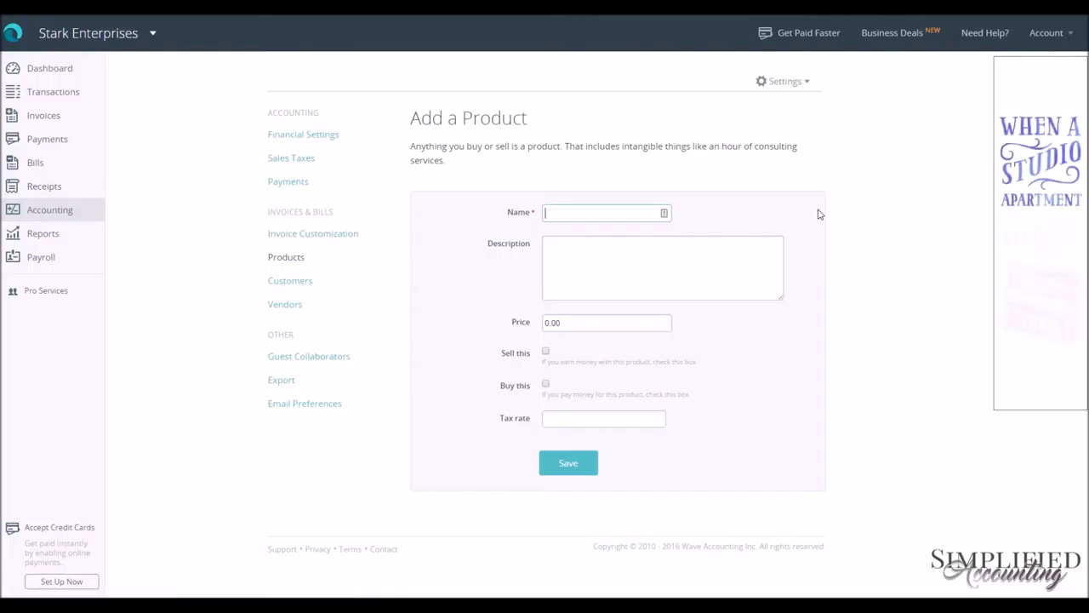
text(Consultation)
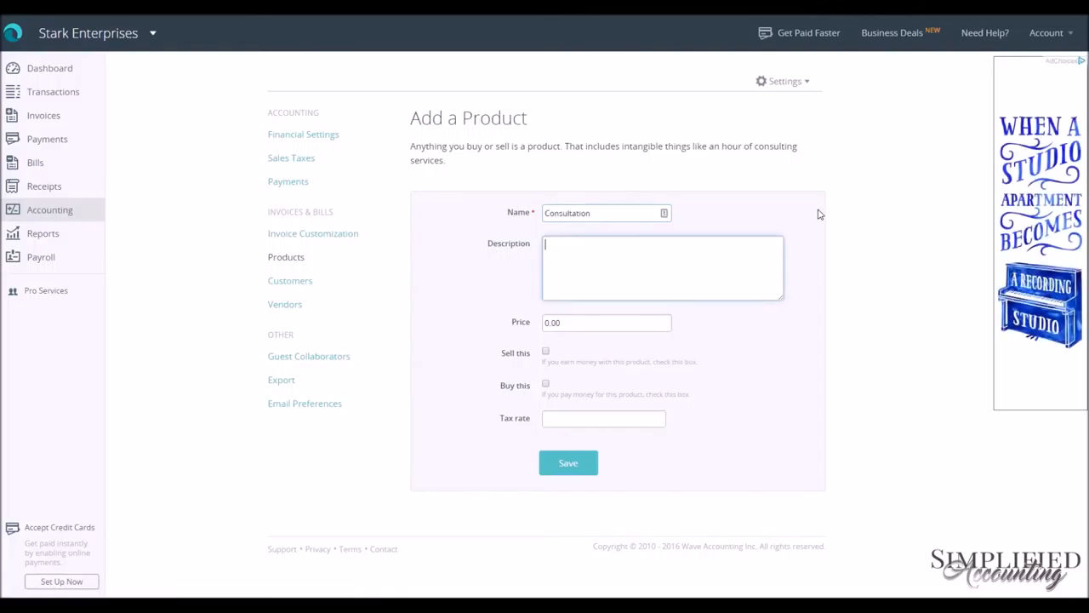
text(Tony)
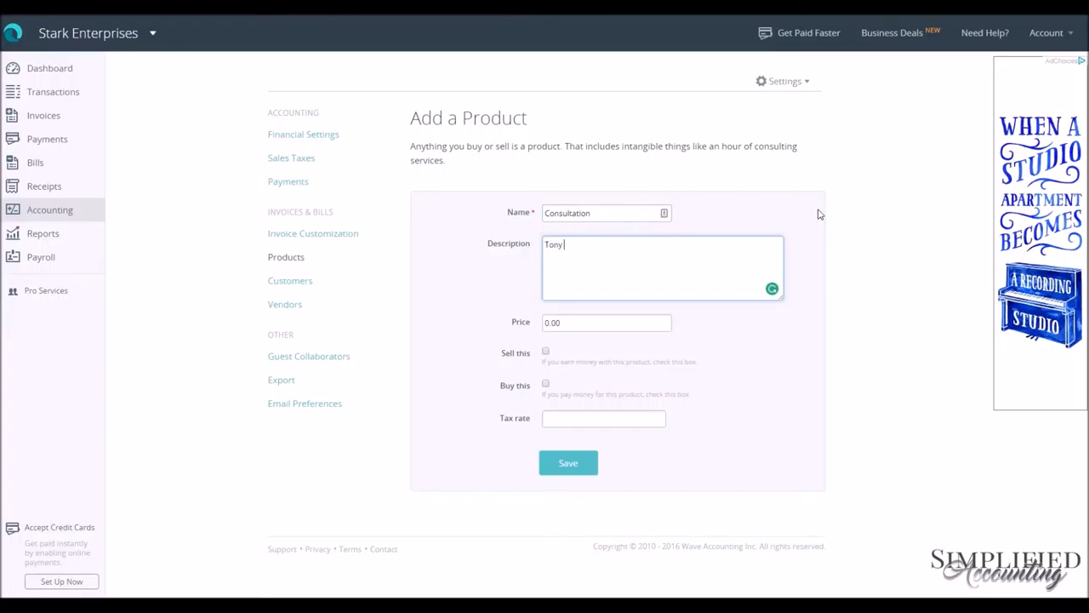
text(Stark cons)
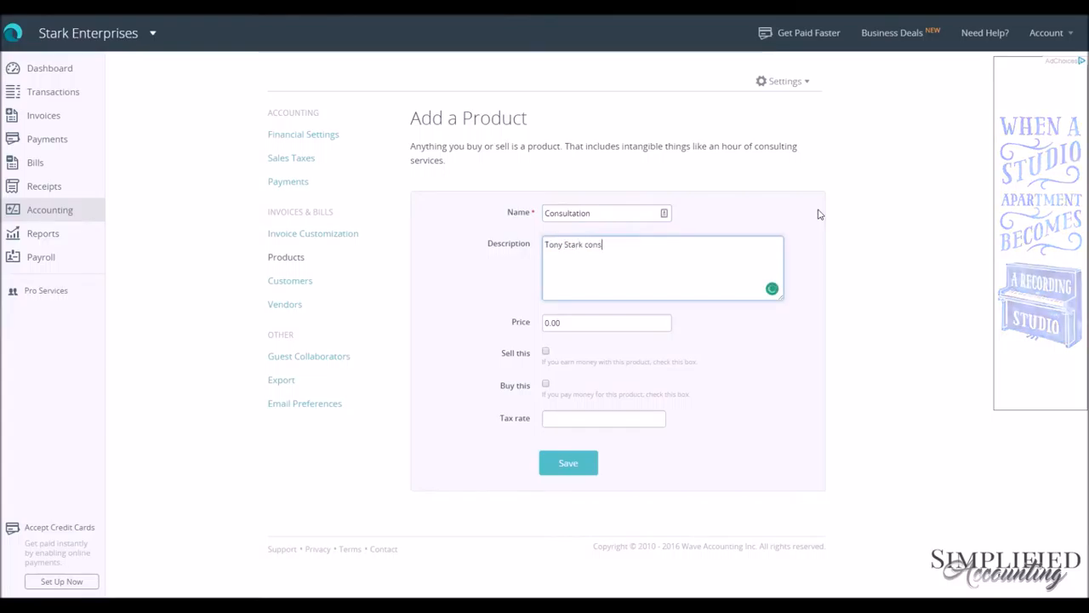
text(ults on pro)
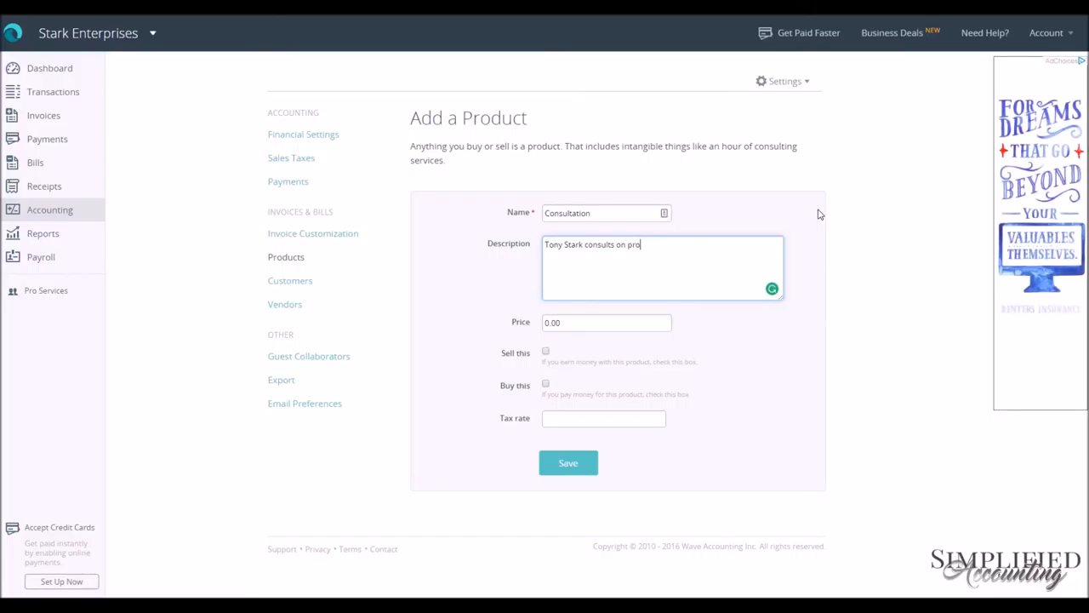
text(jects)
click(606, 322)
text(1000)
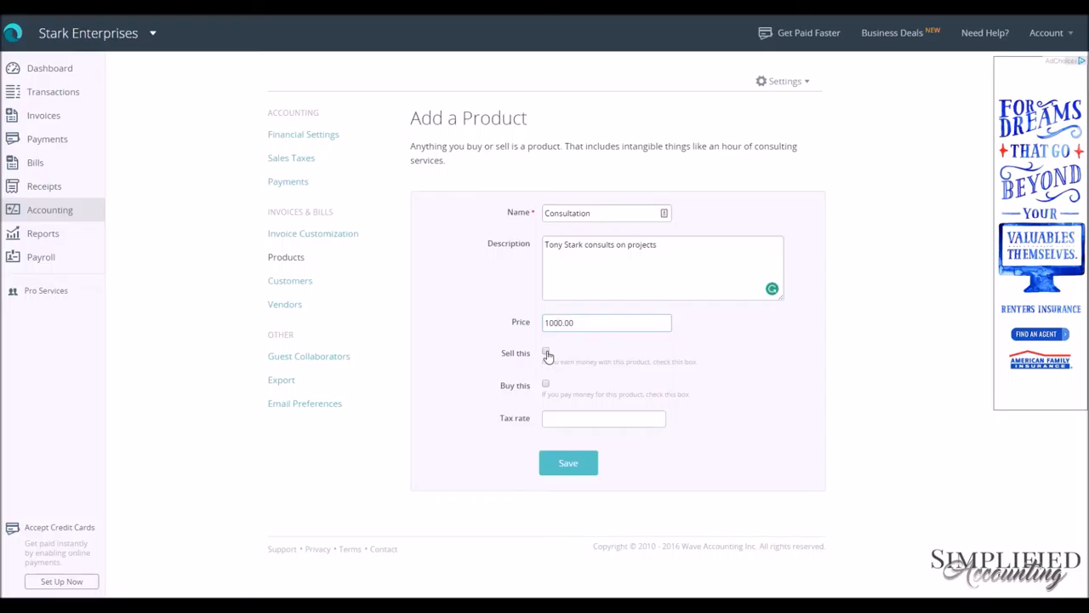
- Mark Consultation as sold and create a Consulting Income account under Income > Sales Products & Services
click(545, 350)
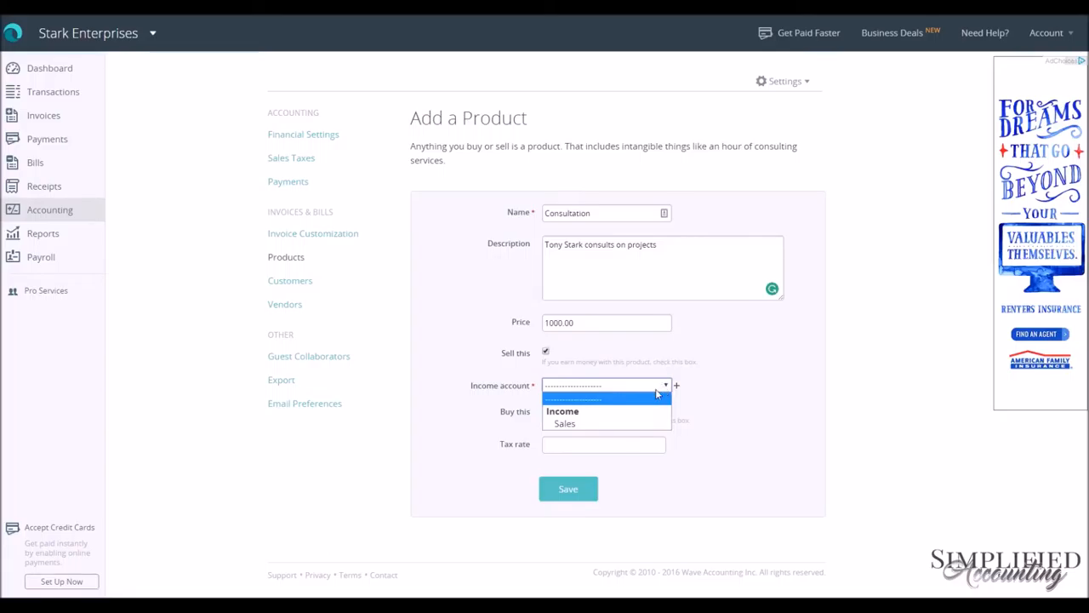
mouse_move(565, 422)
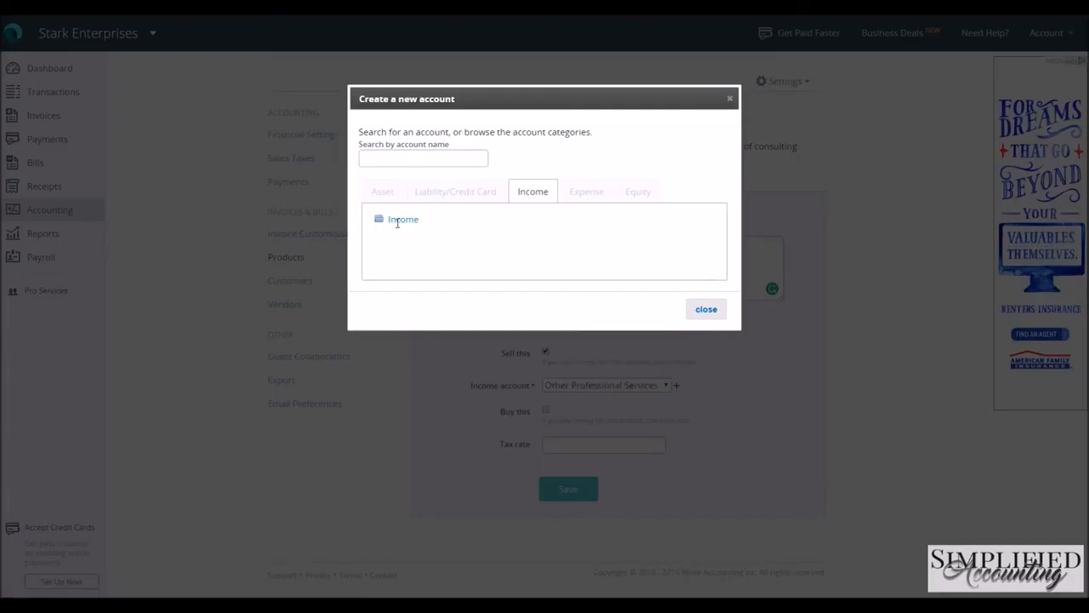
click(402, 218)
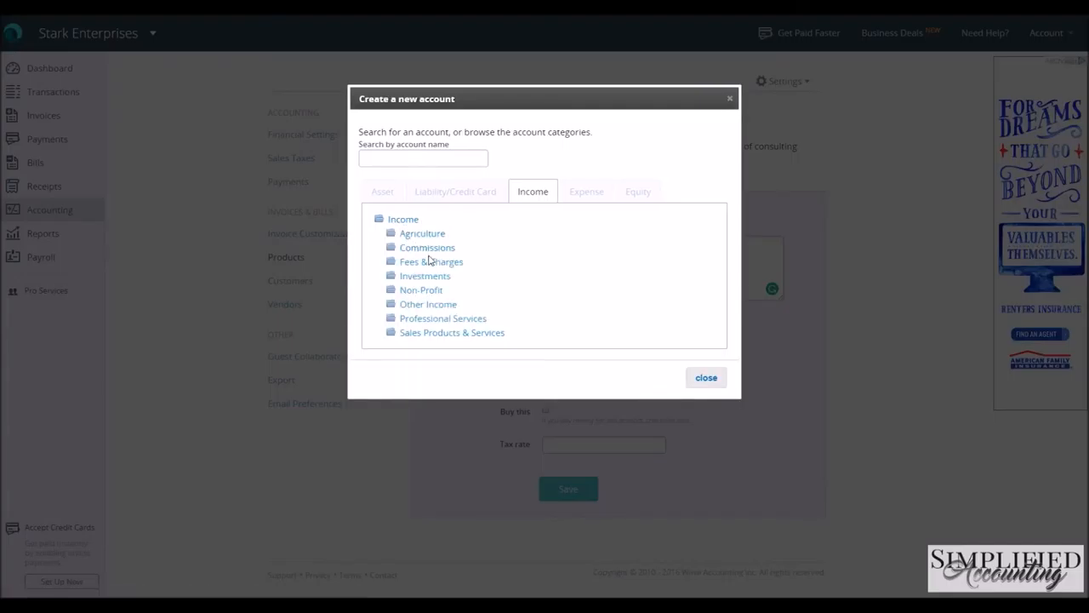
mouse_move(434, 302)
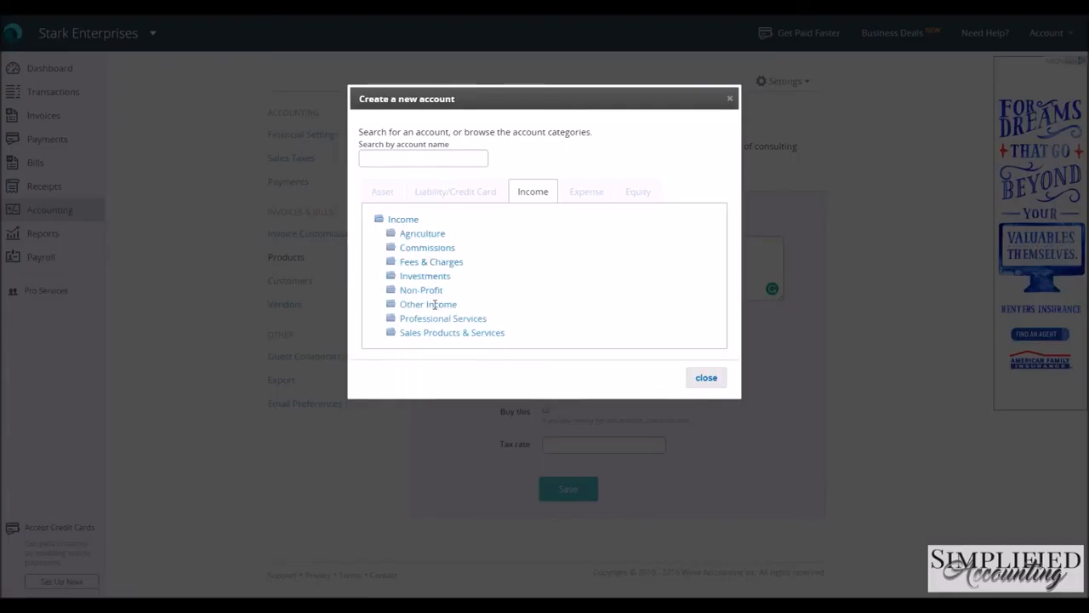
click(429, 303)
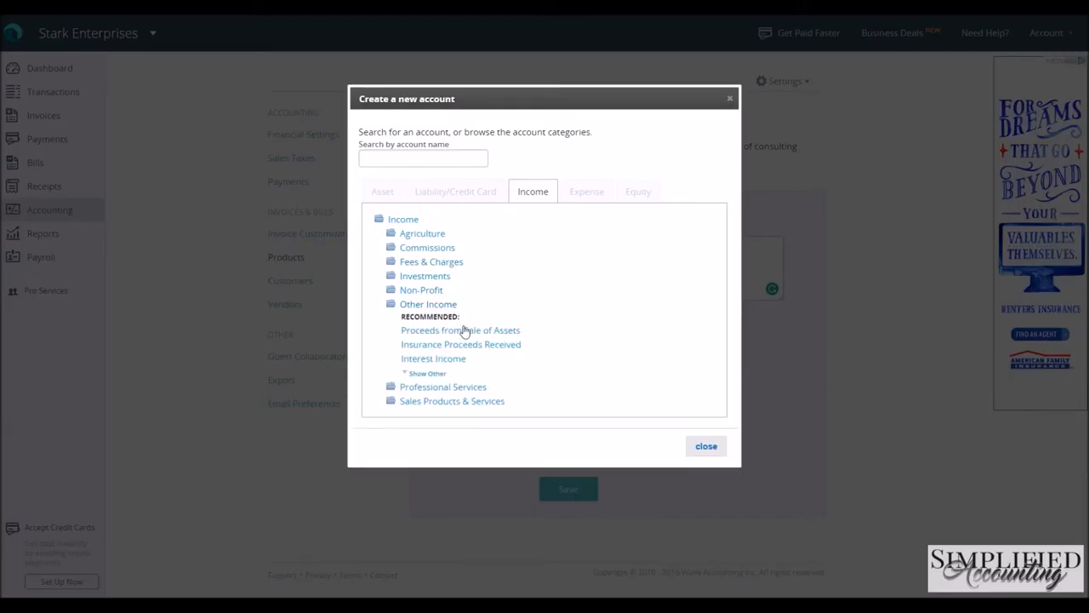
mouse_move(429, 378)
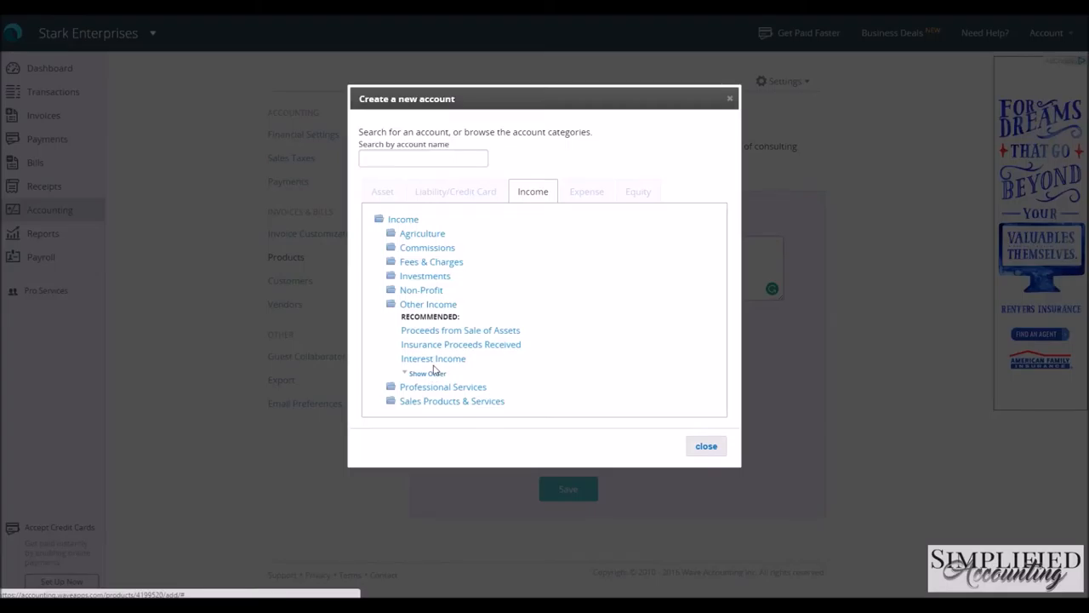
click(453, 400)
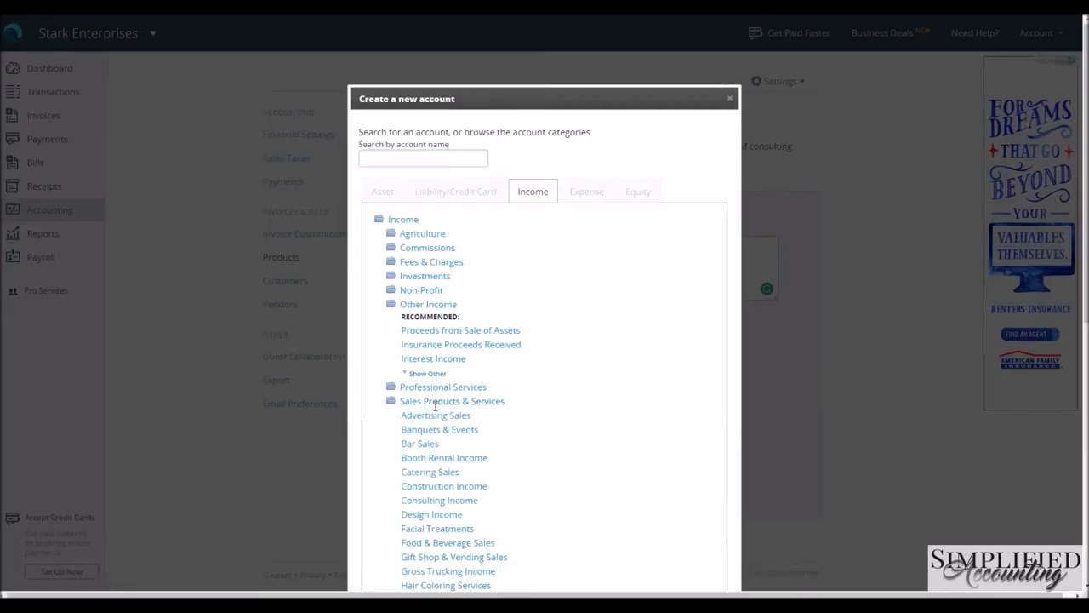
scroll(down, 3)
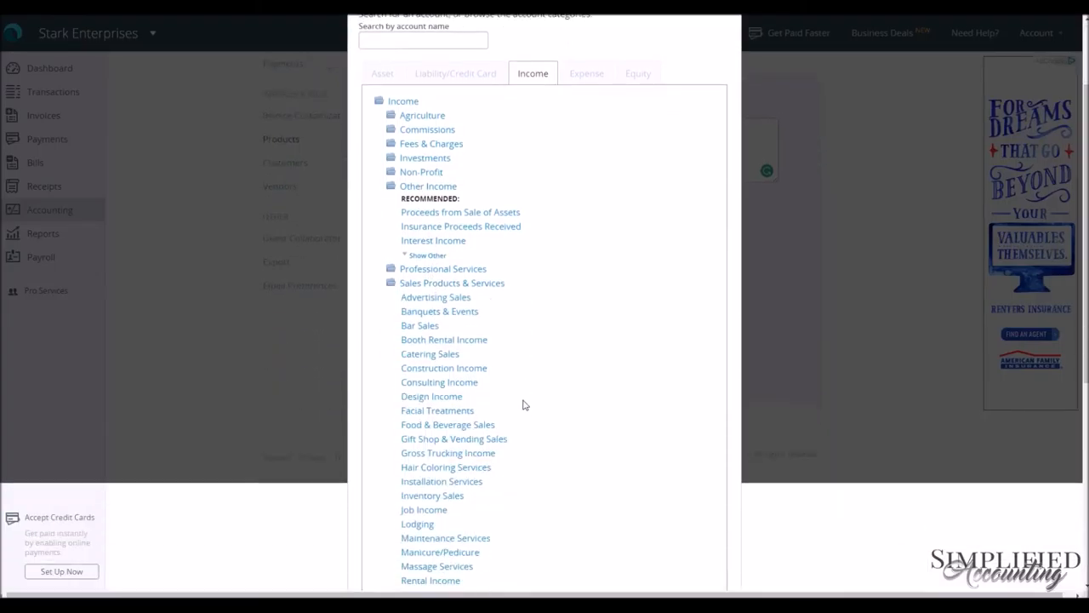
scroll(down, 3)
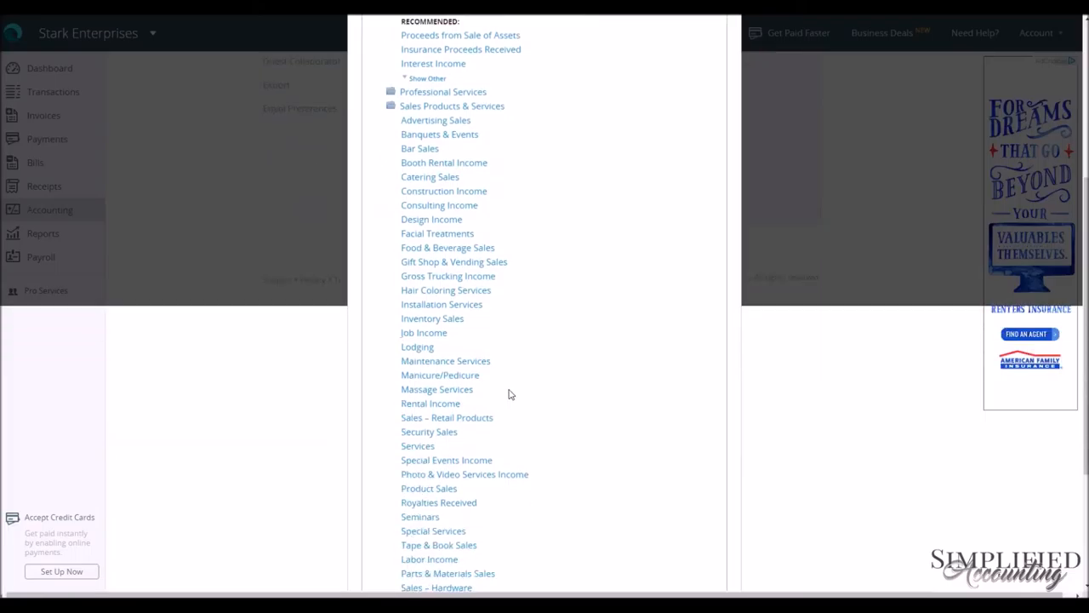
mouse_move(439, 204)
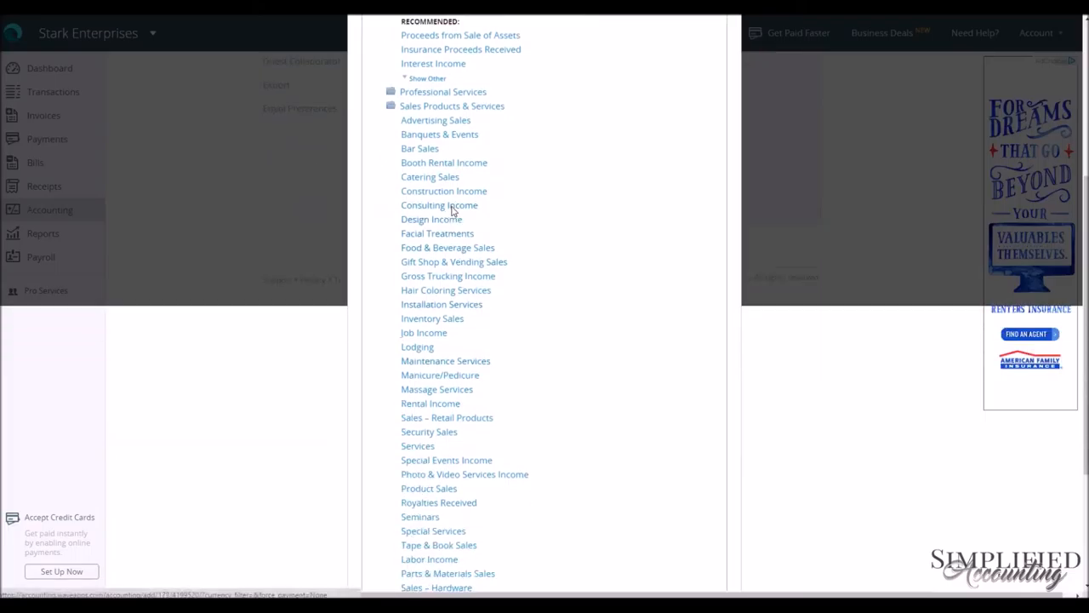
click(439, 204)
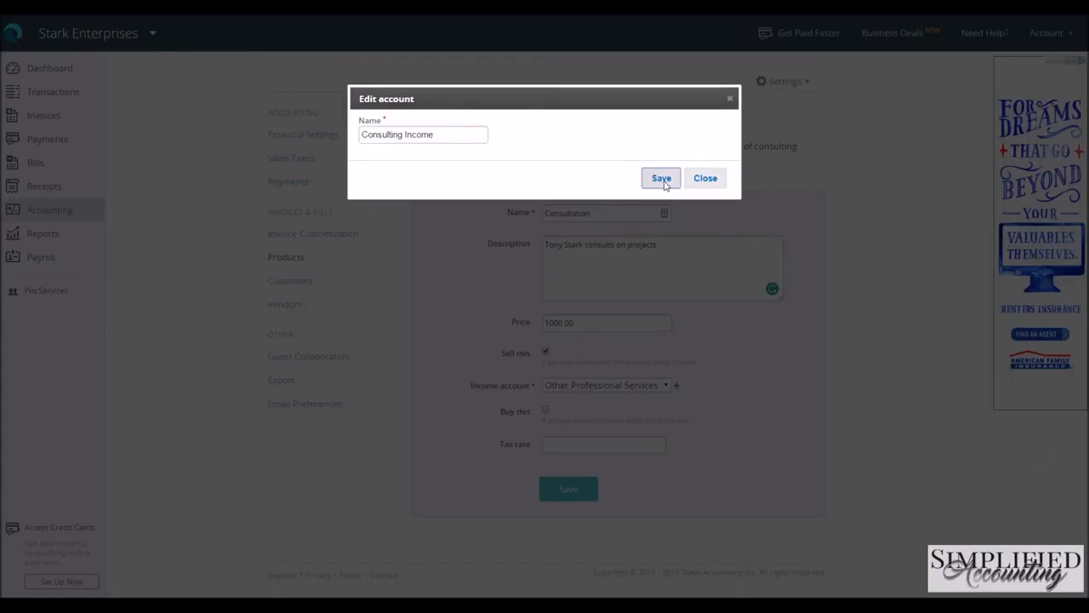
click(660, 179)
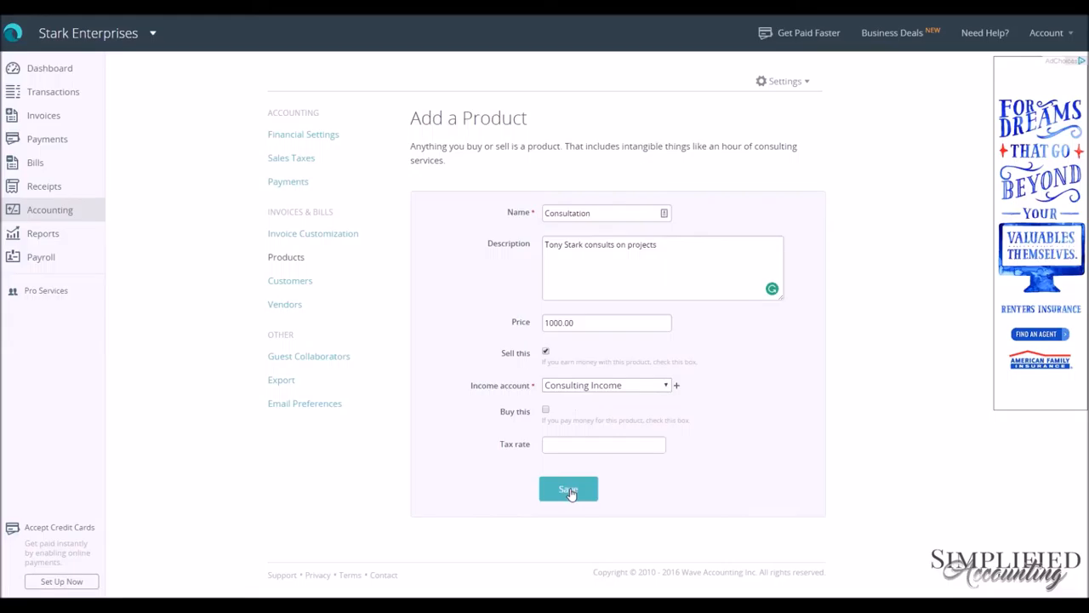
- Save the Consultation product so it appears in the Products list
click(568, 488)
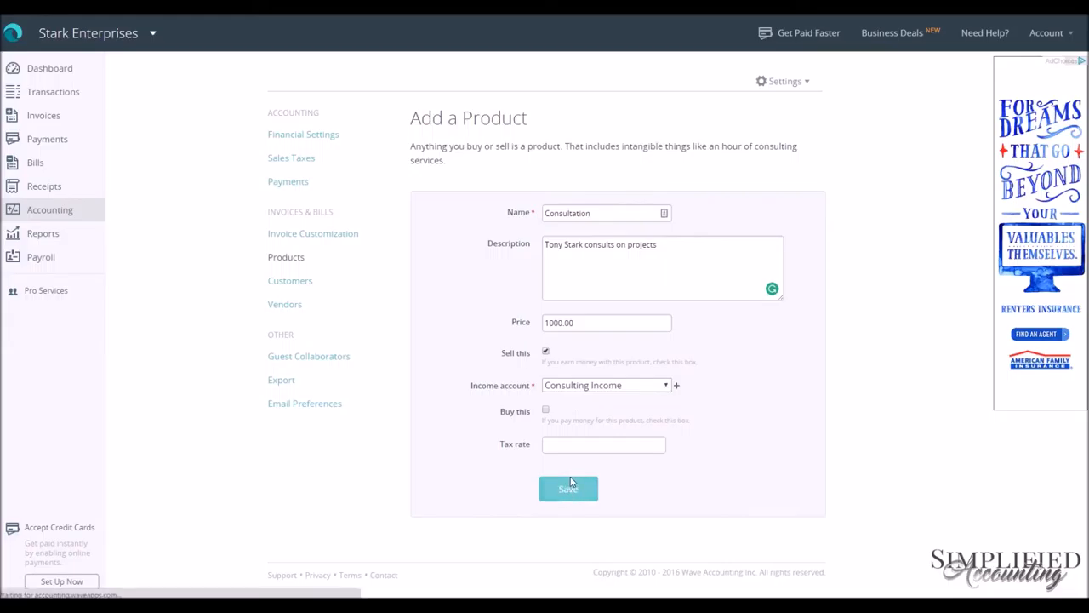
click(569, 487)
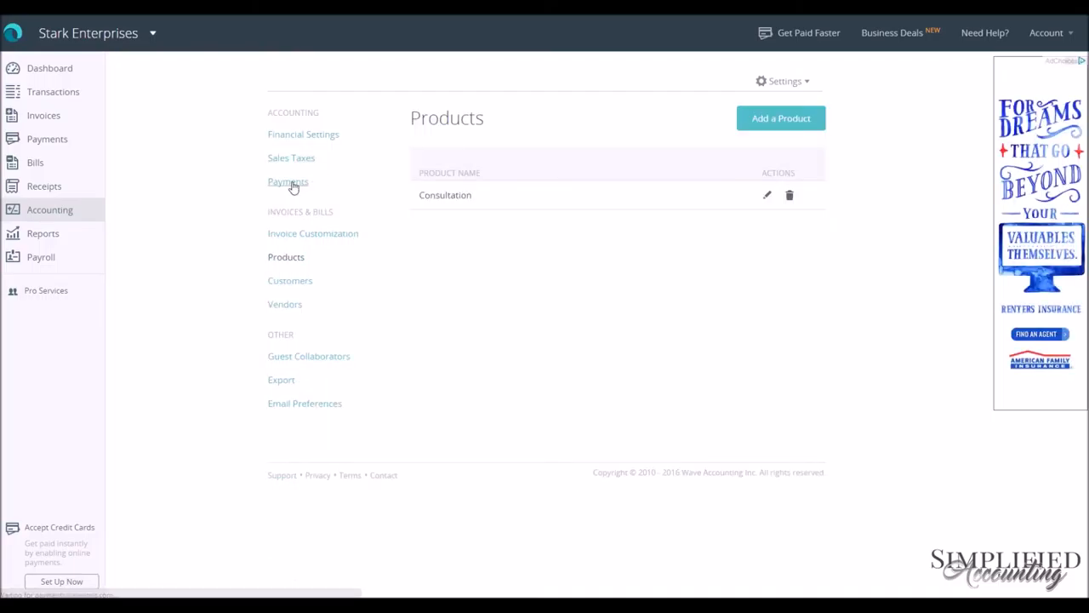
- Show the Payments page offering credit card payments on invoices
click(287, 181)
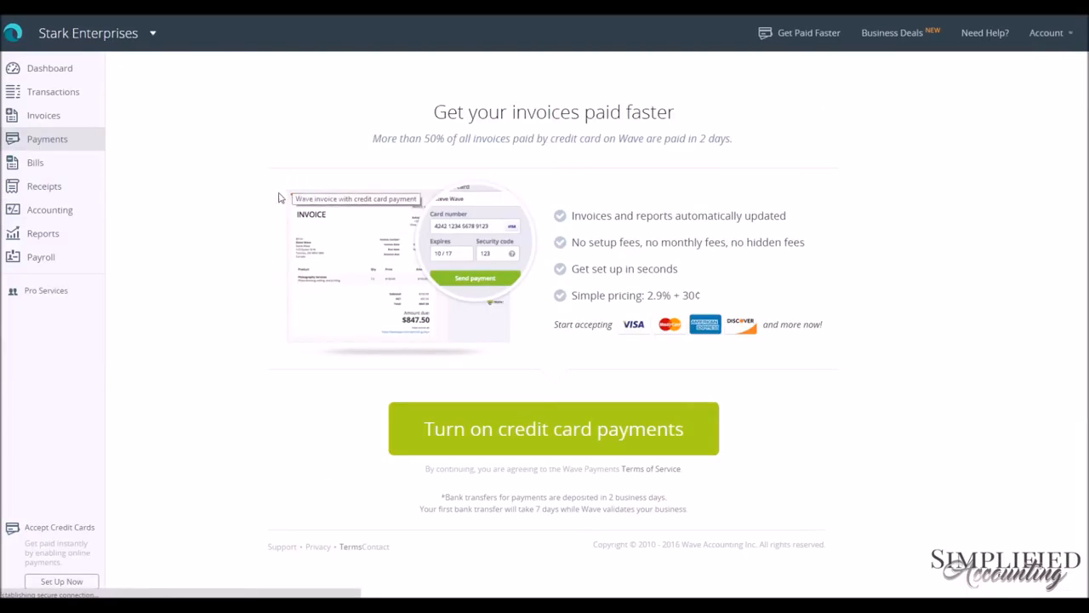
mouse_move(242, 209)
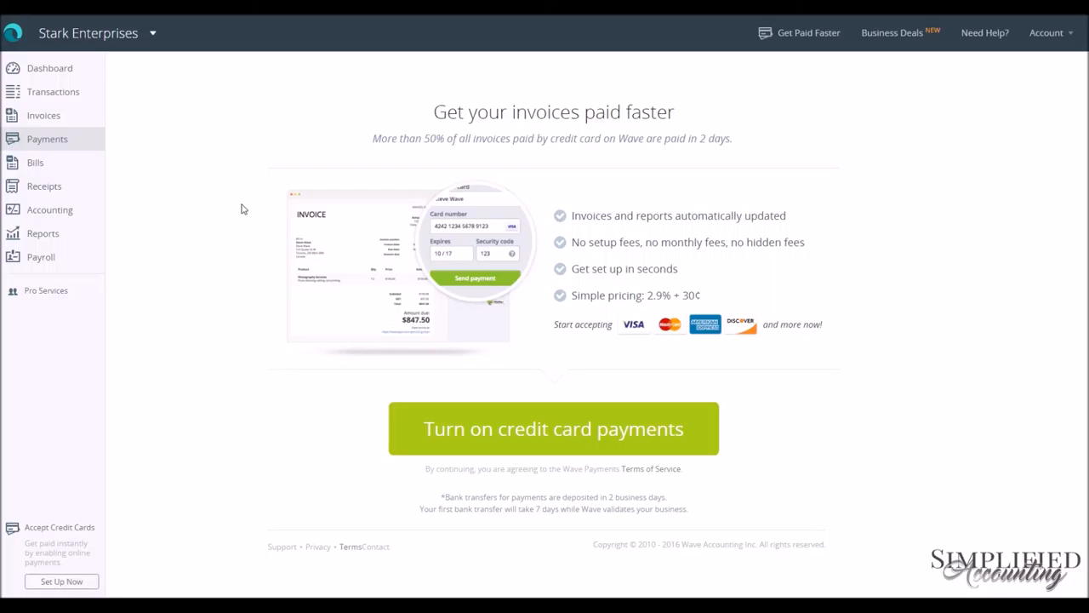
mouse_move(286, 245)
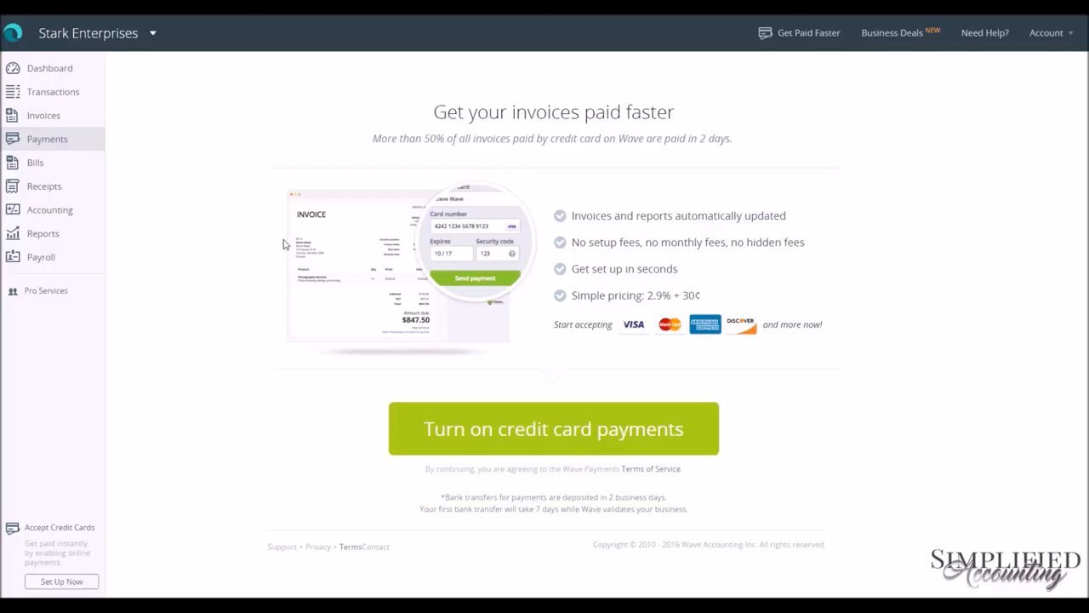